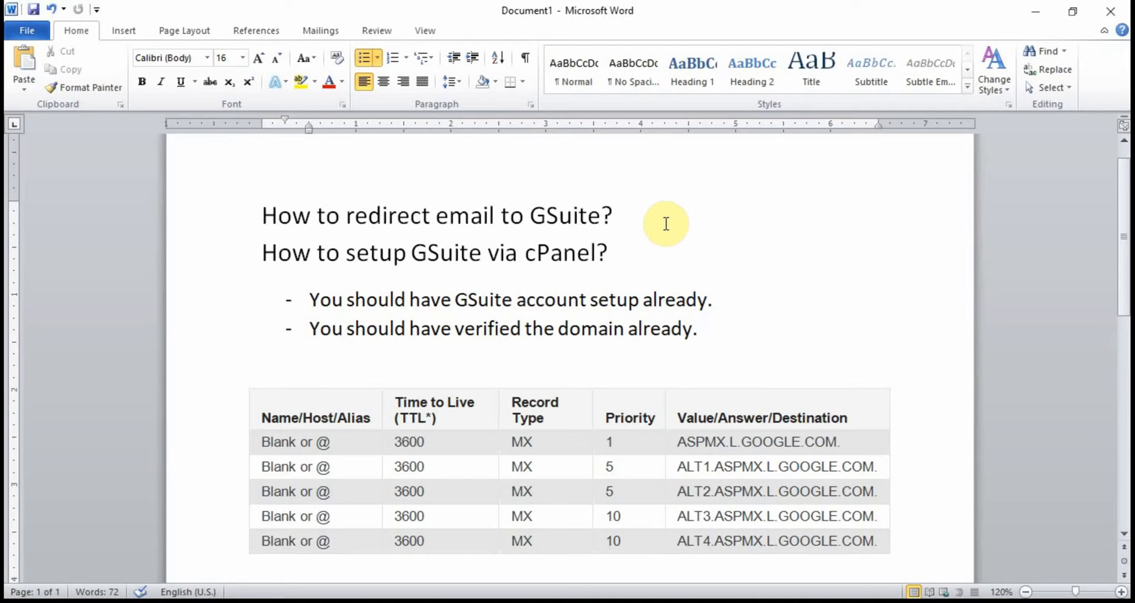
{"action": "mouse_move", "coordinate": [560, 260]}
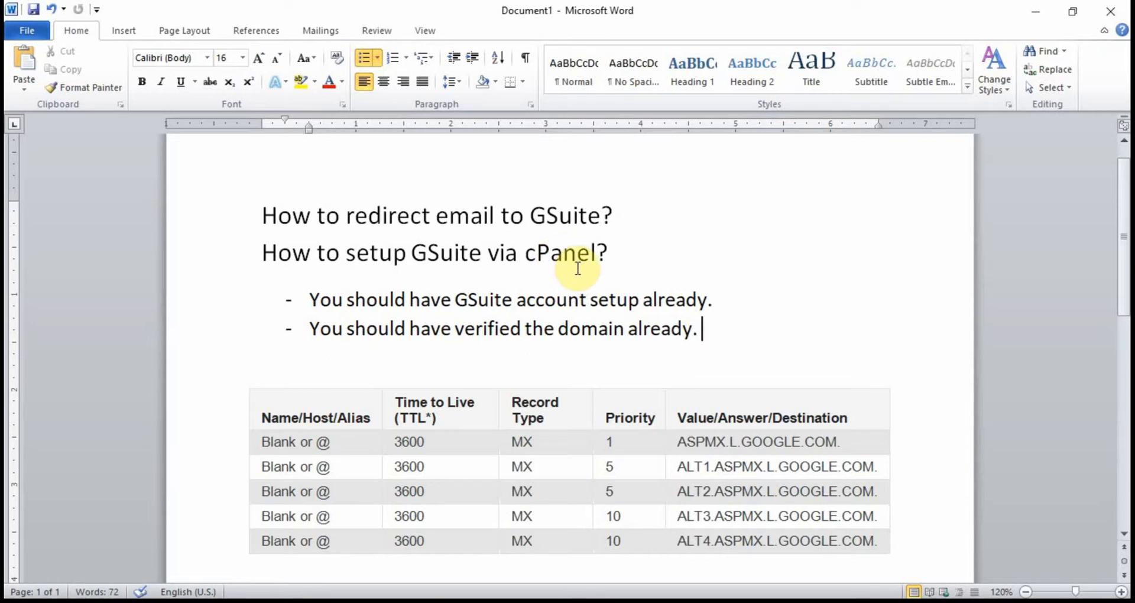
{"action": "mouse_move", "coordinate": [307, 304]}
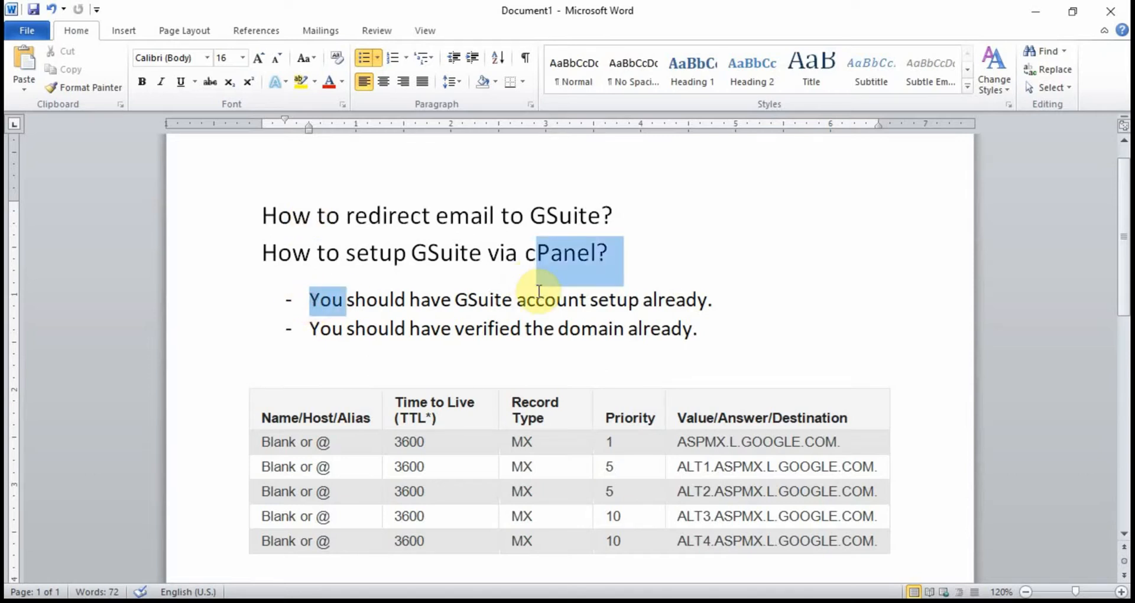
- Select text on the page, including the word 'How' in the first heading
{"action": "left_click", "coordinate": [406, 300]}
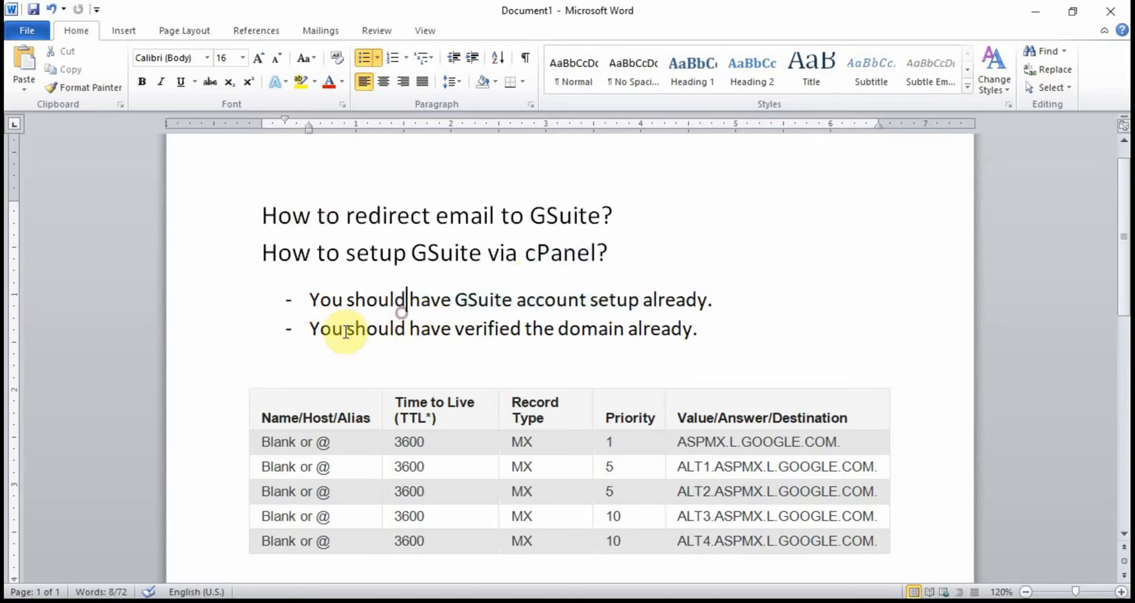
{"action": "left_click_drag", "start_coordinate": [310, 329], "coordinate": [633, 329]}
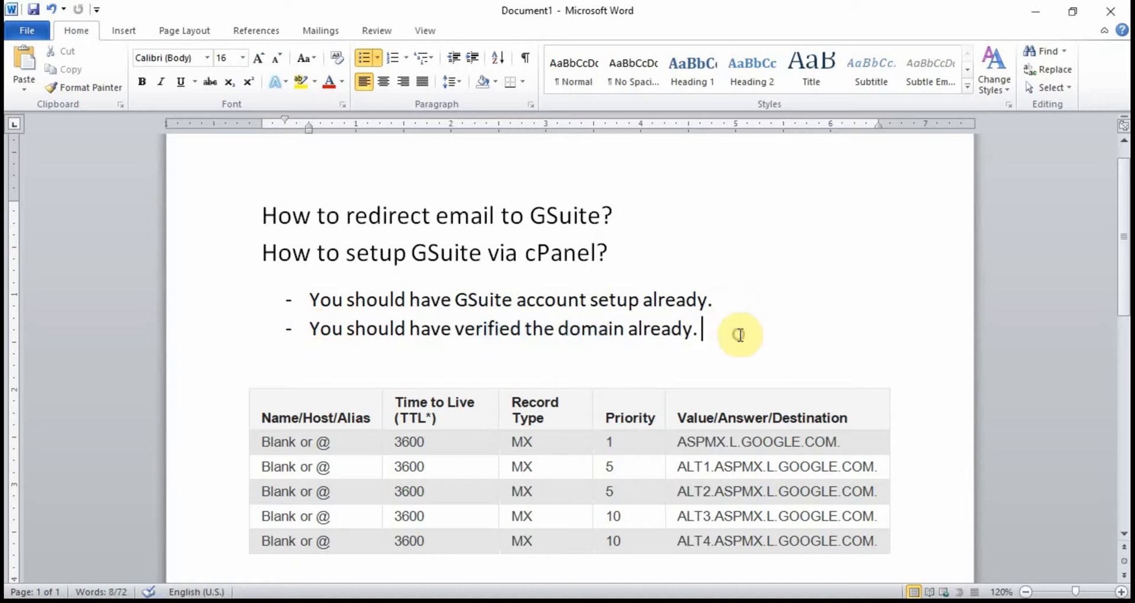
{"action": "double_click", "coordinate": [284, 216]}
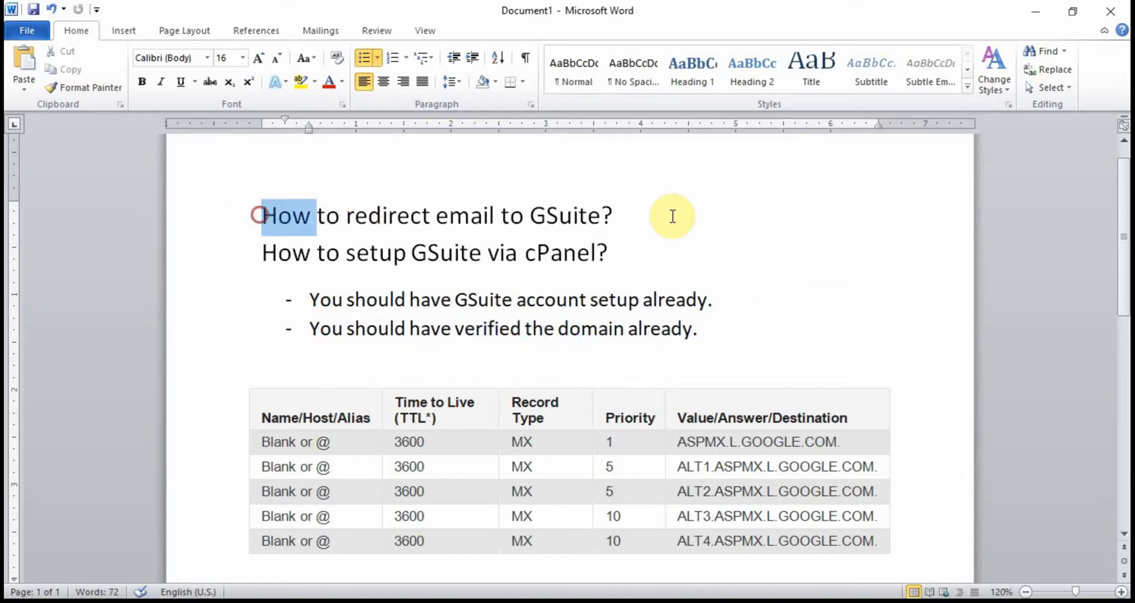
{"action": "left_click", "coordinate": [700, 328]}
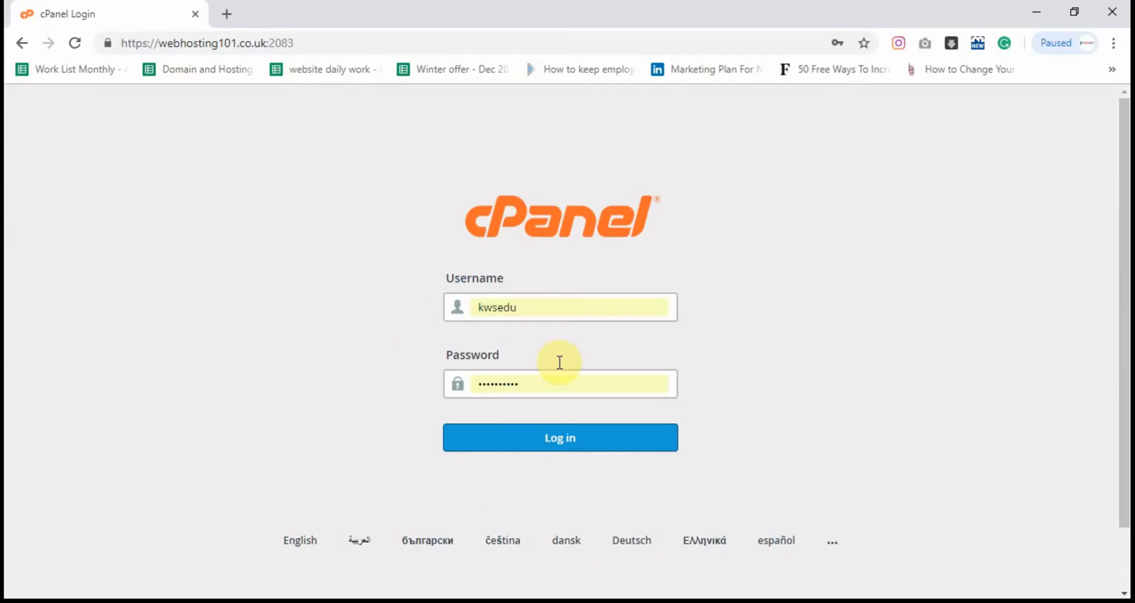
- Log in to cPanel, search the dashboard for 'dns', and open Zone Editor
{"action": "left_click", "coordinate": [559, 437]}
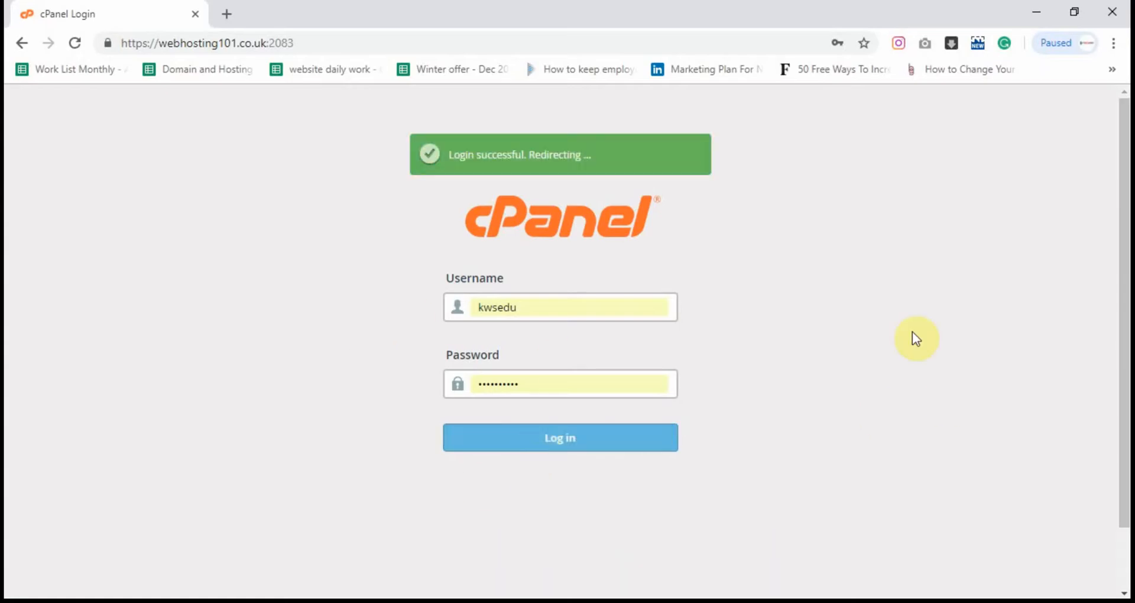
{"action": "left_click", "coordinate": [559, 437]}
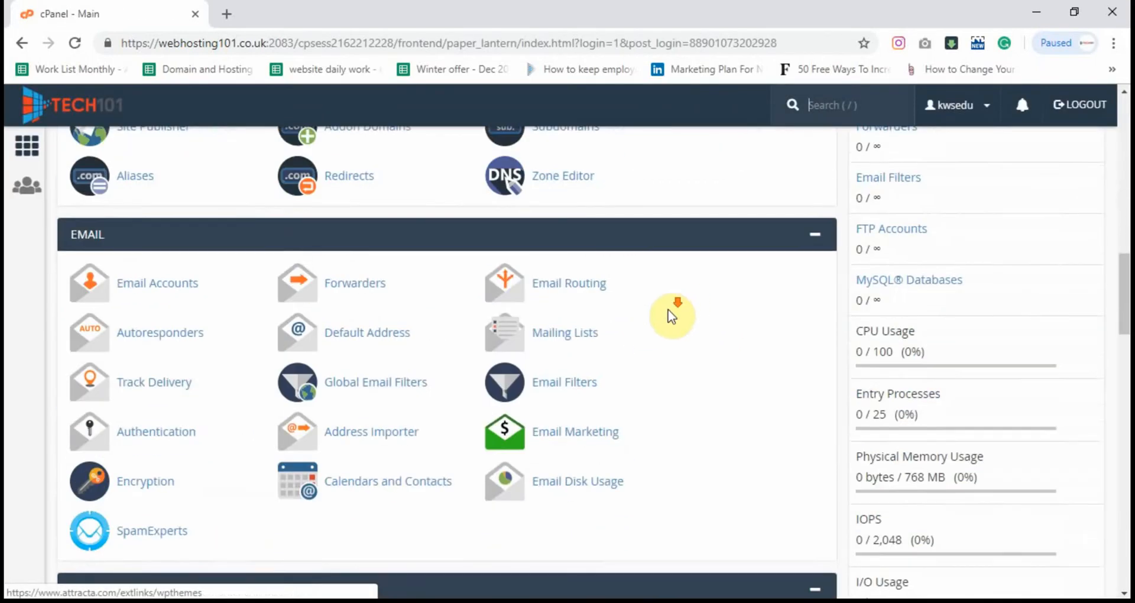
{"action": "scroll", "scroll_direction": "down", "scroll_amount": 3}
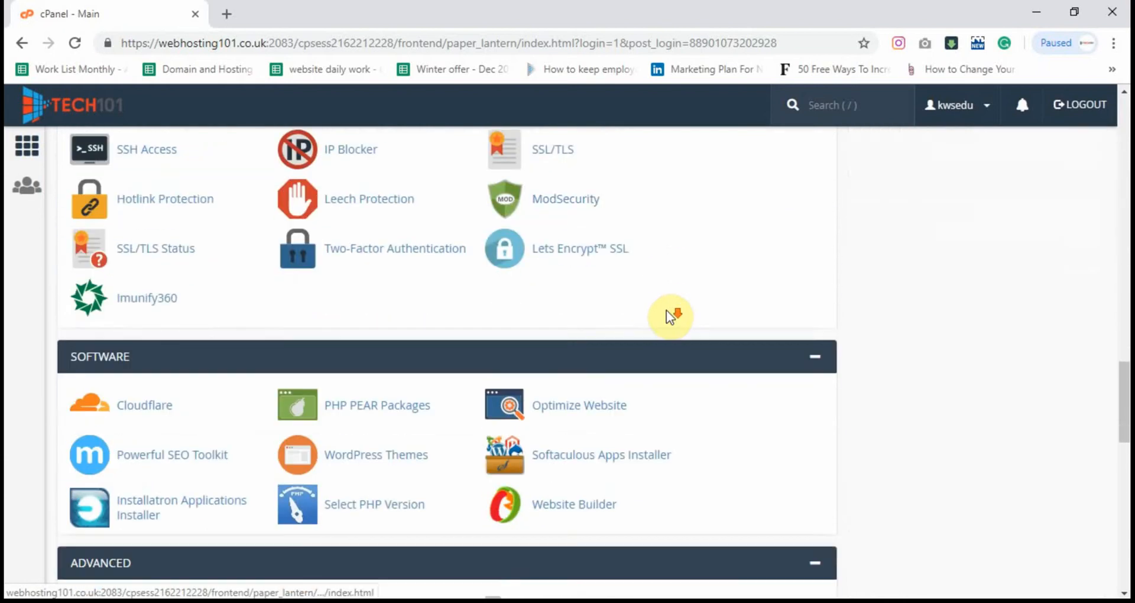
{"action": "scroll", "scroll_direction": "down", "scroll_amount": 3}
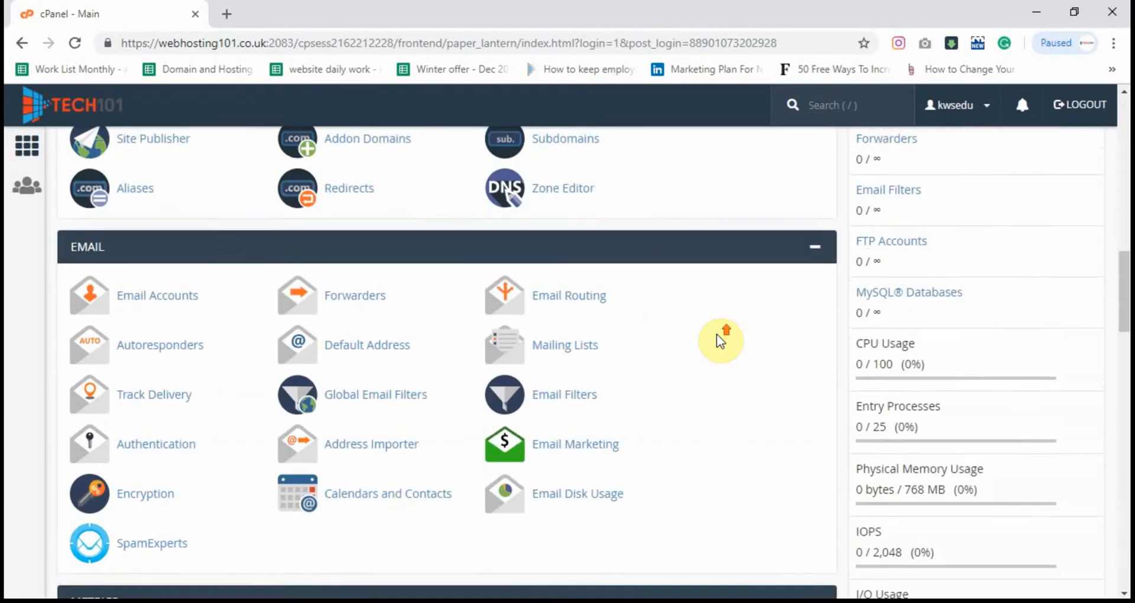
{"action": "scroll", "scroll_direction": "down", "scroll_amount": 3}
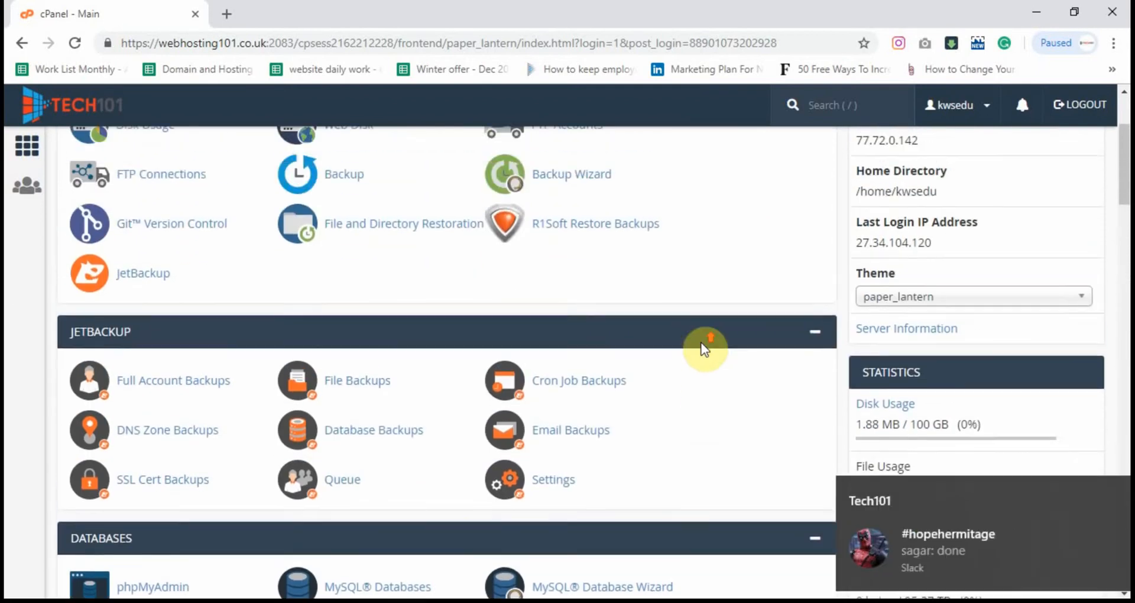
{"action": "scroll", "scroll_direction": "down", "scroll_amount": 3}
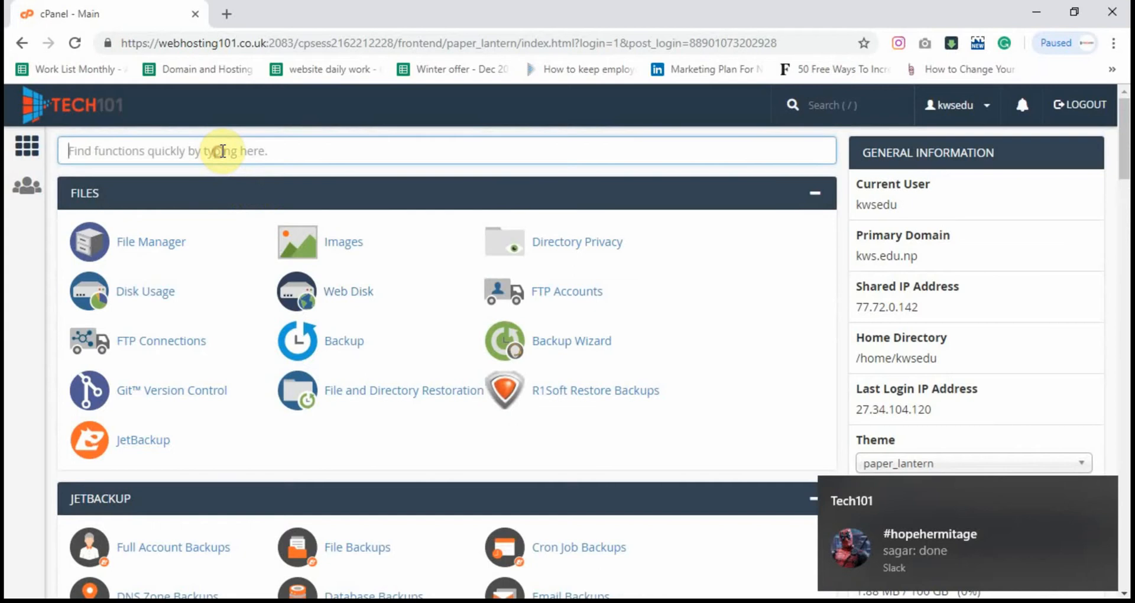
{"action": "type", "text": "dns"}
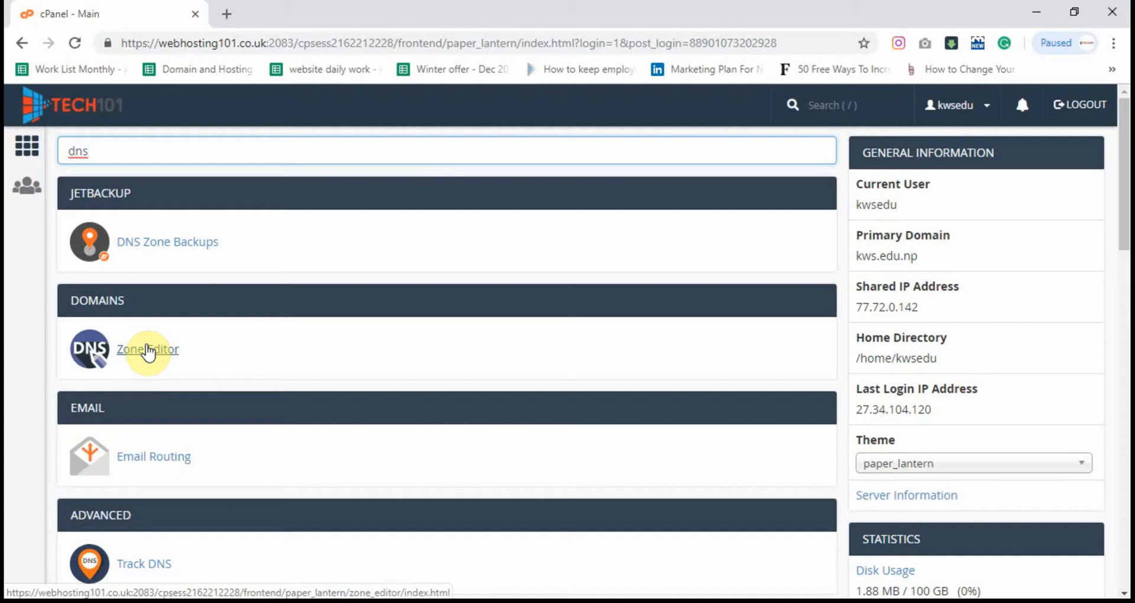
{"action": "left_click", "coordinate": [147, 348]}
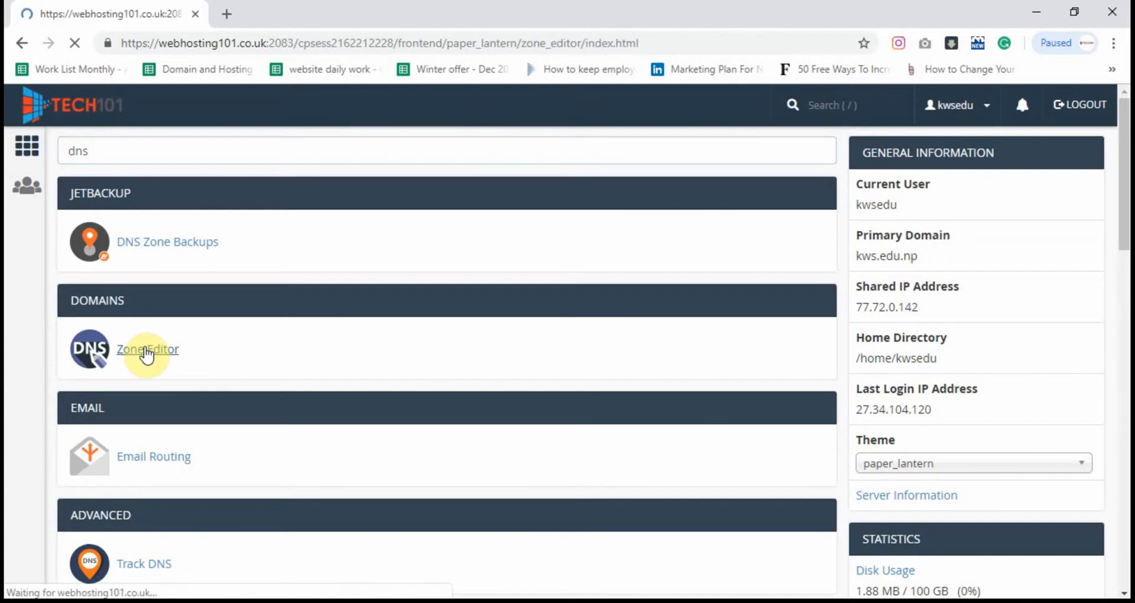
- Open the kws.edu.np zone records with Manage and scroll to the MX records
{"action": "left_click", "coordinate": [147, 349]}
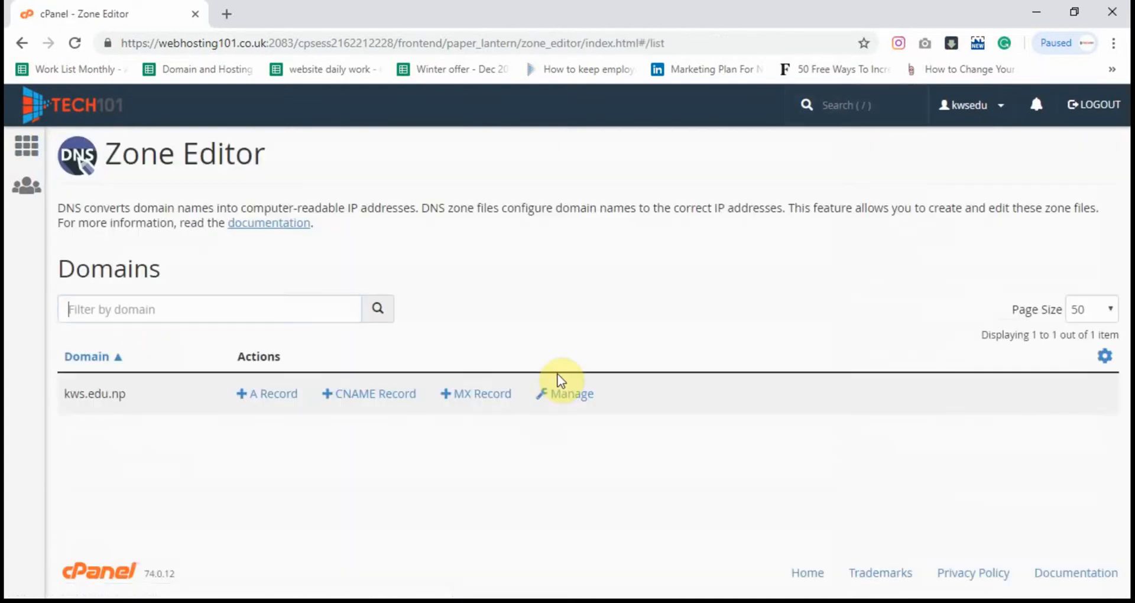
{"action": "left_click", "coordinate": [571, 393]}
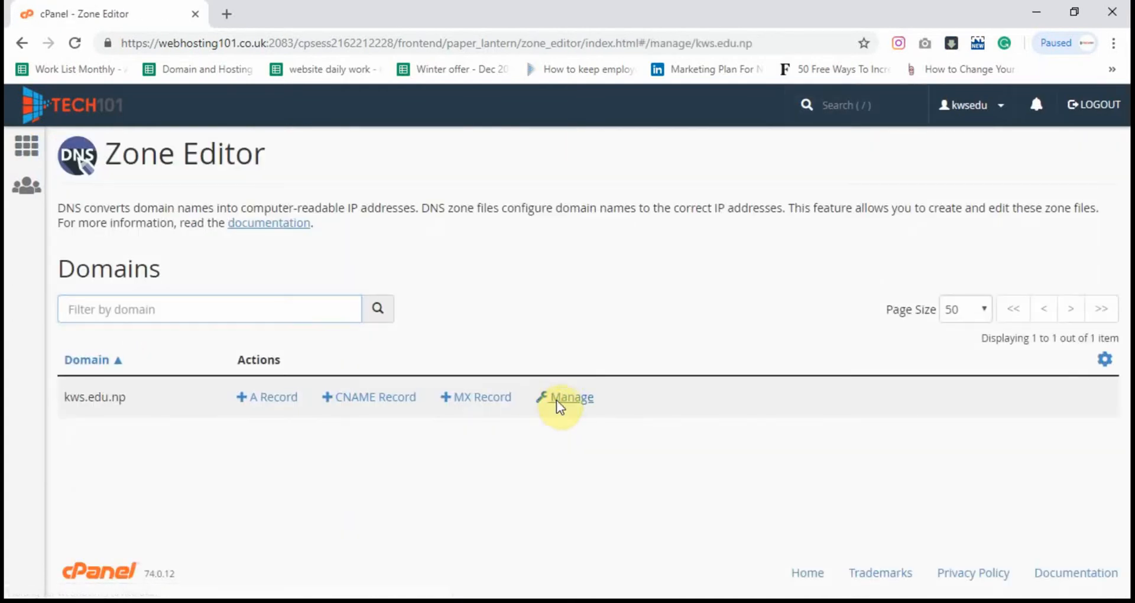
{"action": "left_click", "coordinate": [570, 397]}
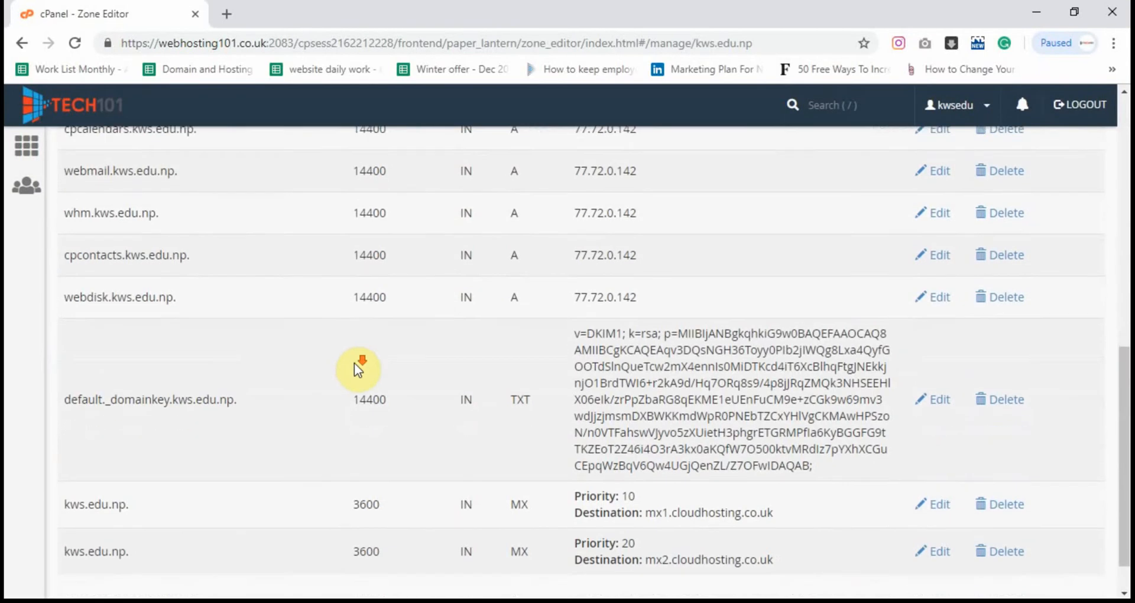
{"action": "scroll", "scroll_direction": "up", "scroll_amount": 3}
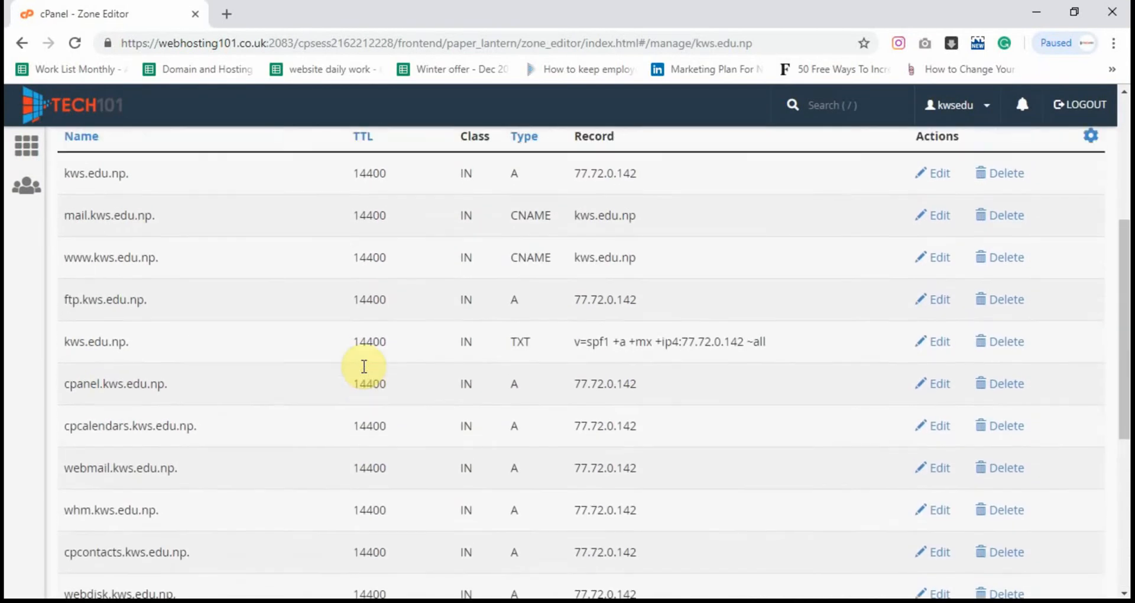
{"action": "scroll", "scroll_direction": "down", "scroll_amount": 3}
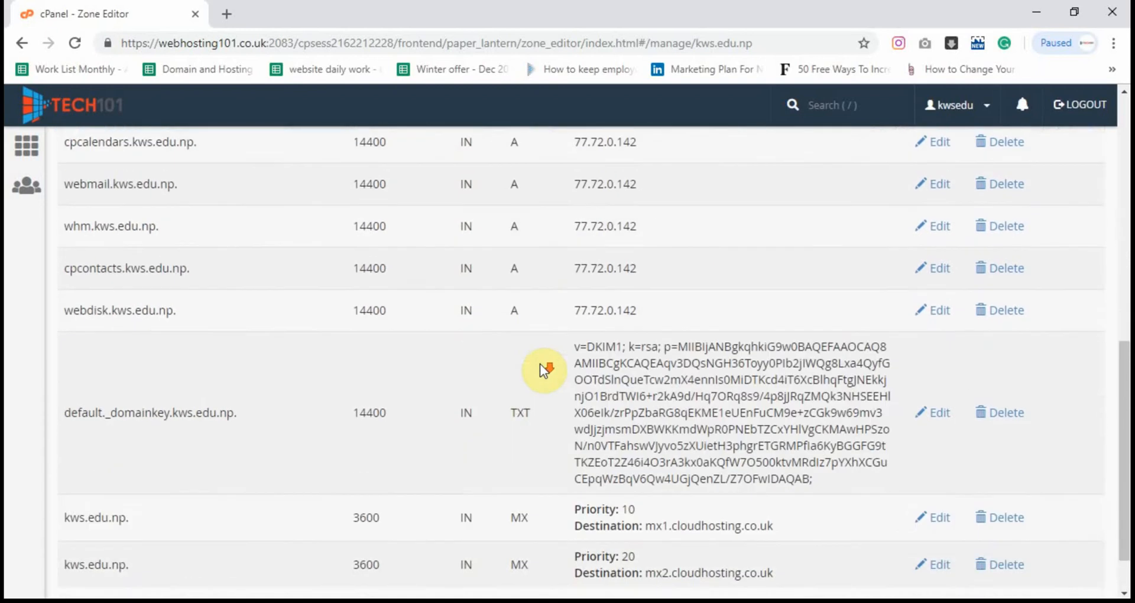
{"action": "scroll", "scroll_direction": "down", "scroll_amount": 3}
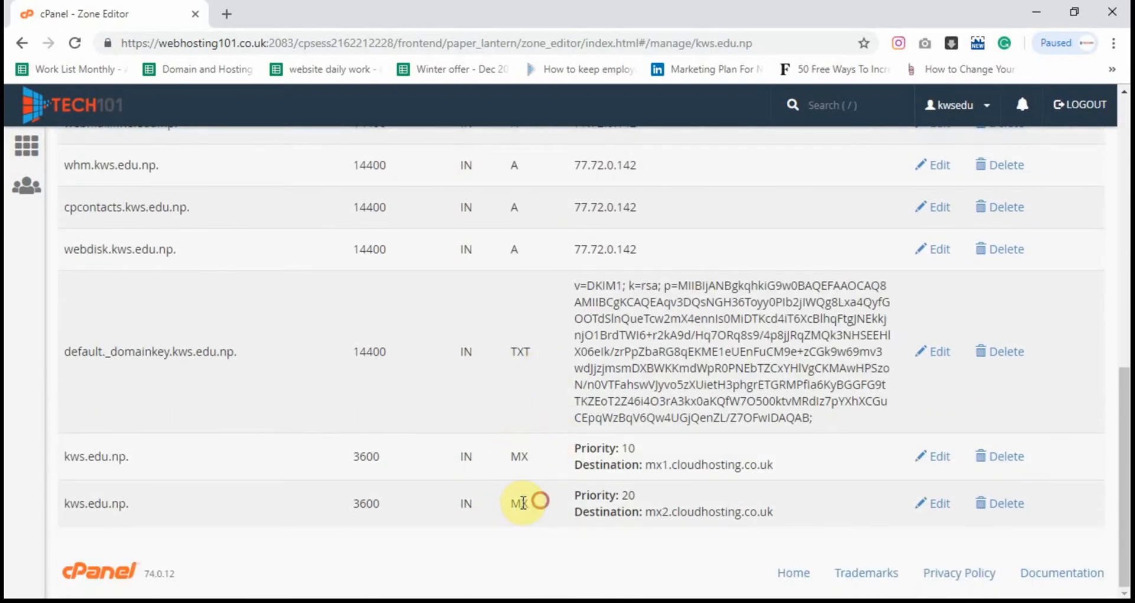
- Delete the priority 10 and priority 20 cloudhosting MX records, confirming each deletion
{"action": "left_click", "coordinate": [1005, 503]}
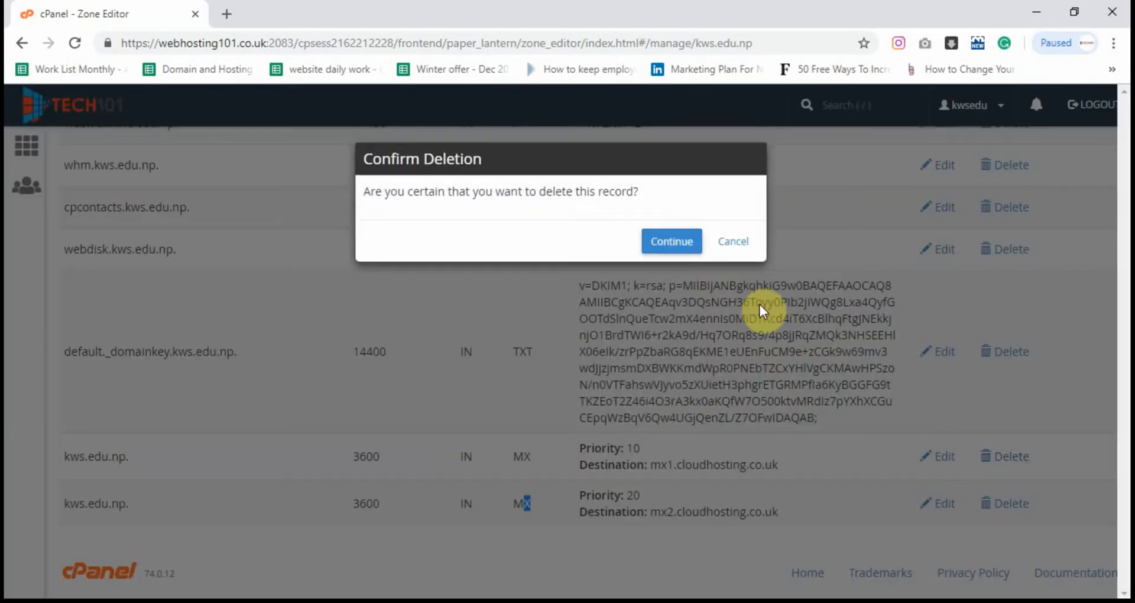
{"action": "left_click", "coordinate": [671, 241]}
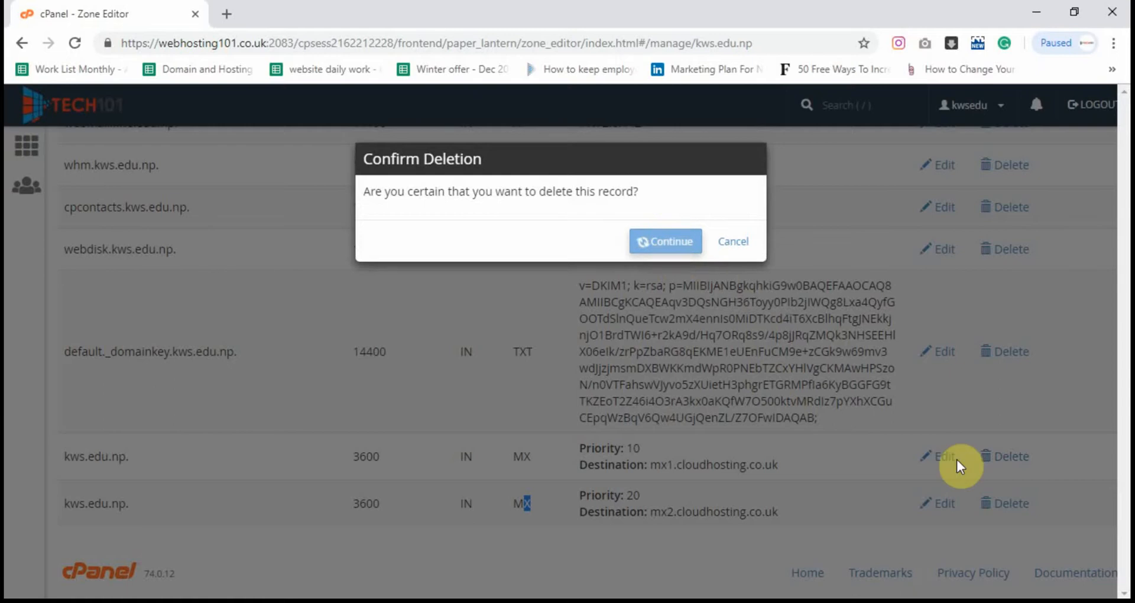
{"action": "left_click", "coordinate": [665, 241]}
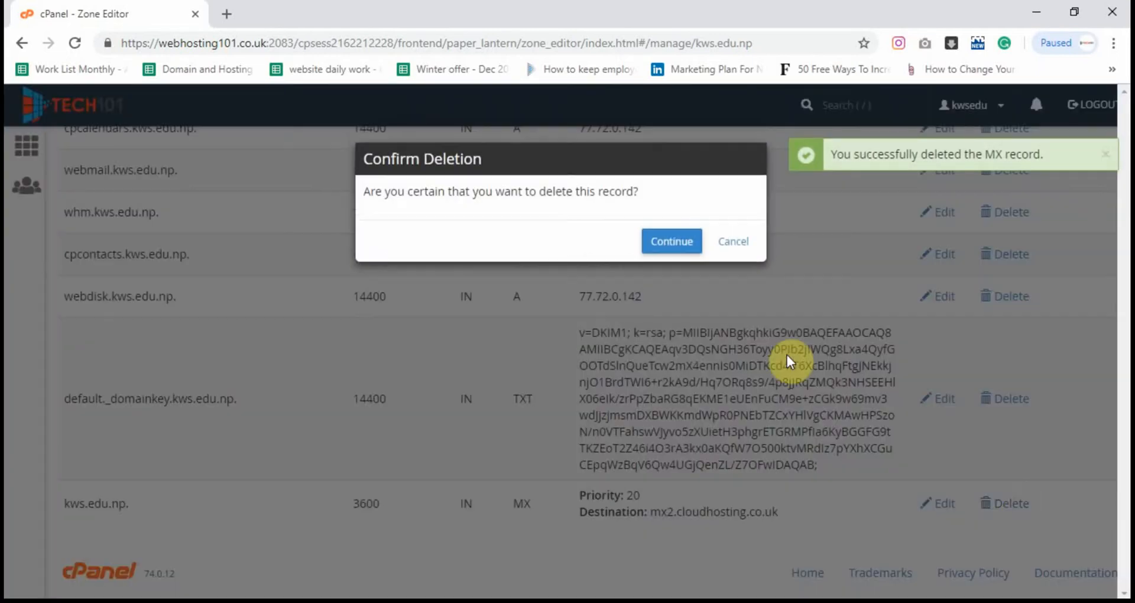
{"action": "left_click", "coordinate": [670, 242]}
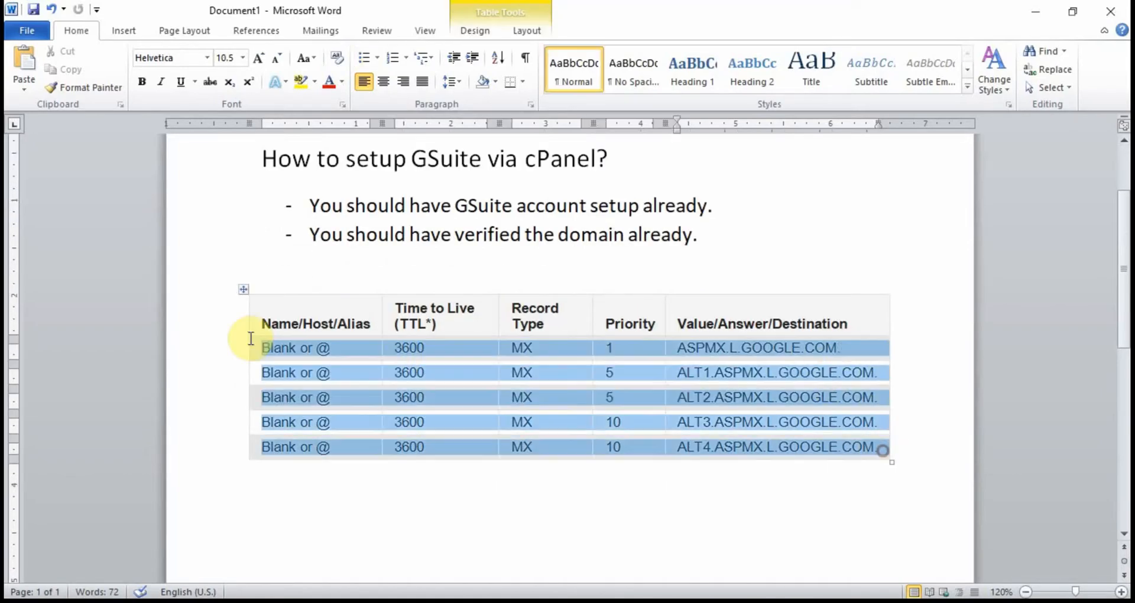
{"action": "left_click", "coordinate": [268, 323]}
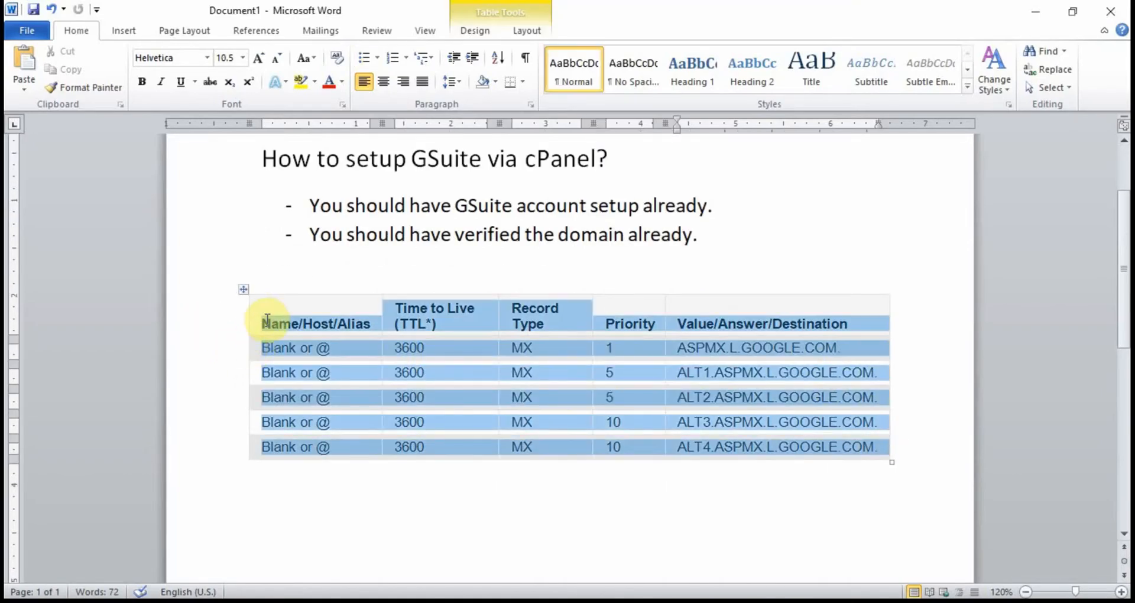
{"action": "left_click", "coordinate": [335, 372]}
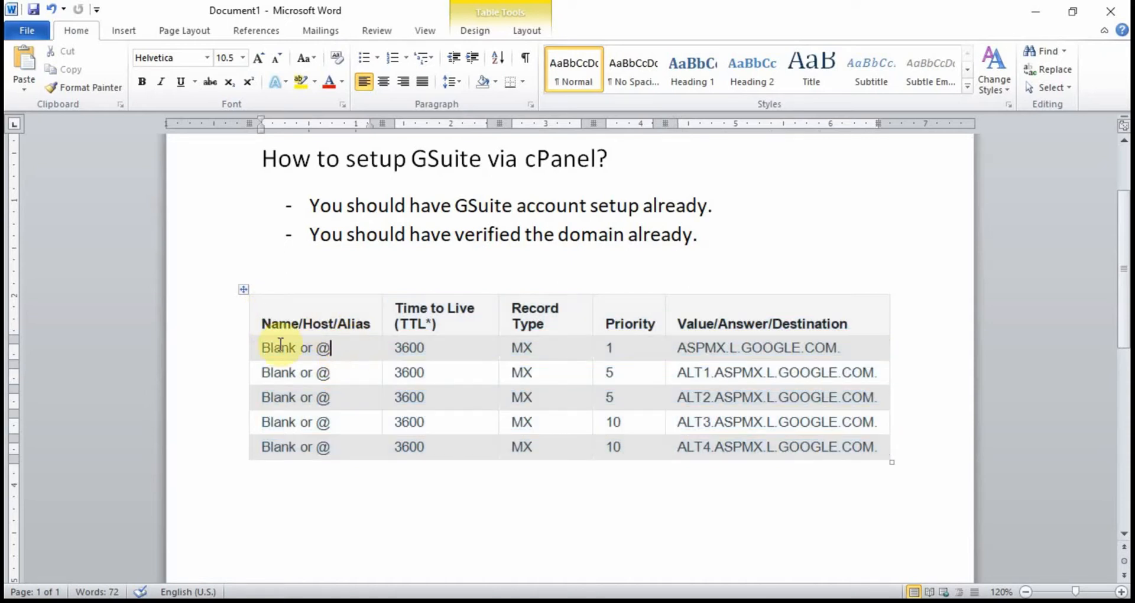
{"action": "left_click_drag", "start_coordinate": [278, 348], "coordinate": [796, 372]}
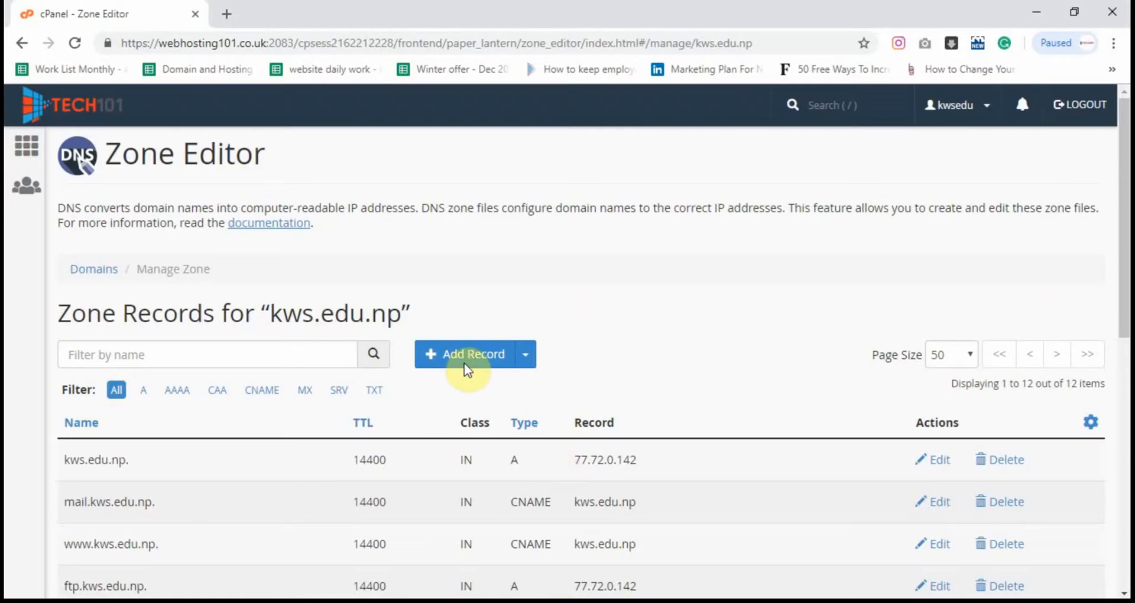
- Save a new MX record: TTL 3600, priority 1, destination ASPMX.L.GOOGLE.COM
{"action": "left_click", "coordinate": [466, 354]}
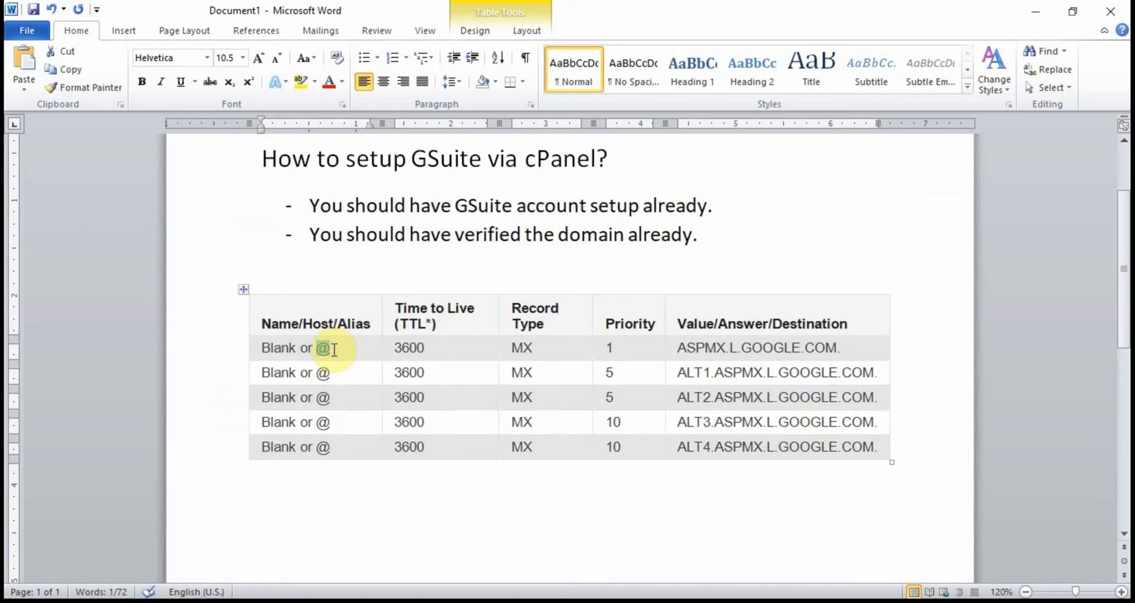
{"action": "double_click", "coordinate": [408, 348]}
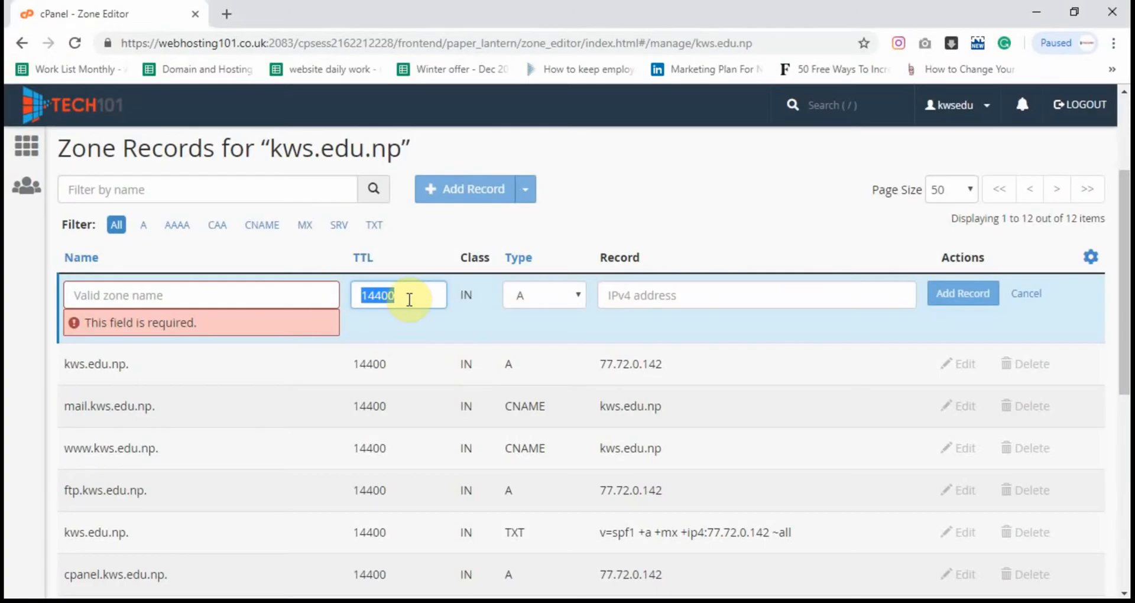
{"action": "type", "text": "3600"}
{"action": "left_click", "coordinate": [201, 295]}
{"action": "type", "text": "kws.edu.np."}
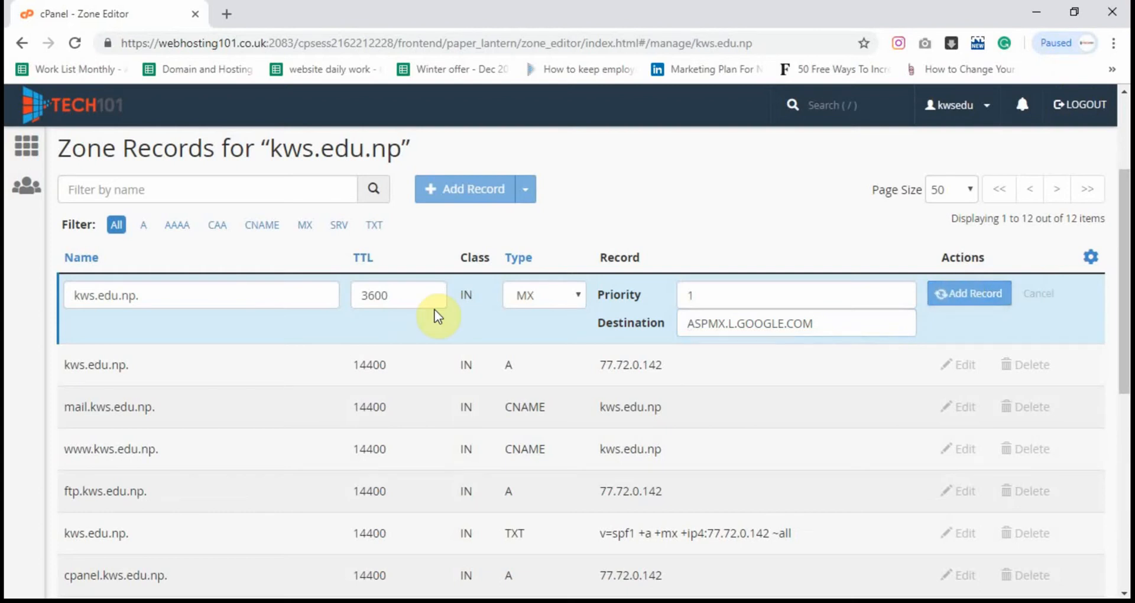
{"action": "left_click", "coordinate": [968, 293]}
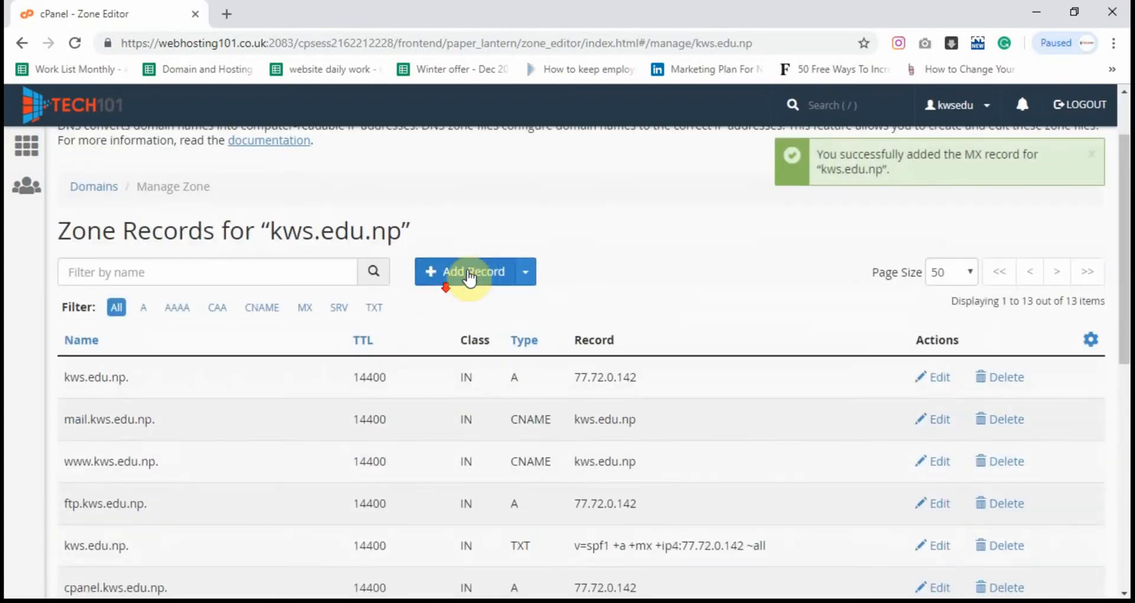
- Save a new MX record: TTL 3600, priority 5, destination ALT1.ASPMX.L.GOOGLE.COM
{"action": "left_click", "coordinate": [465, 272]}
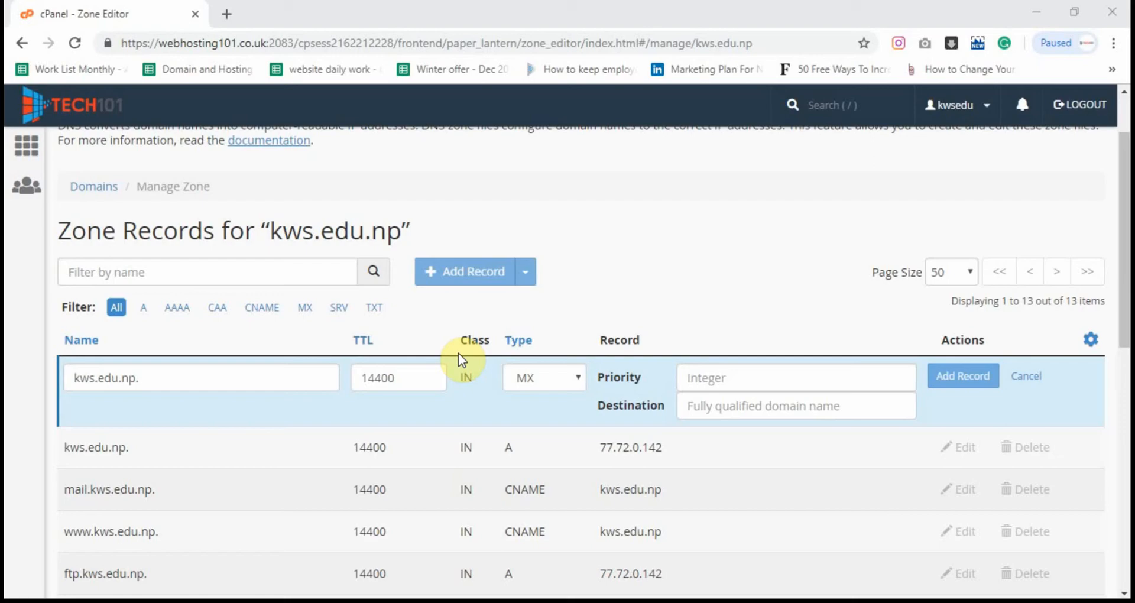
{"action": "type", "text": "3600"}
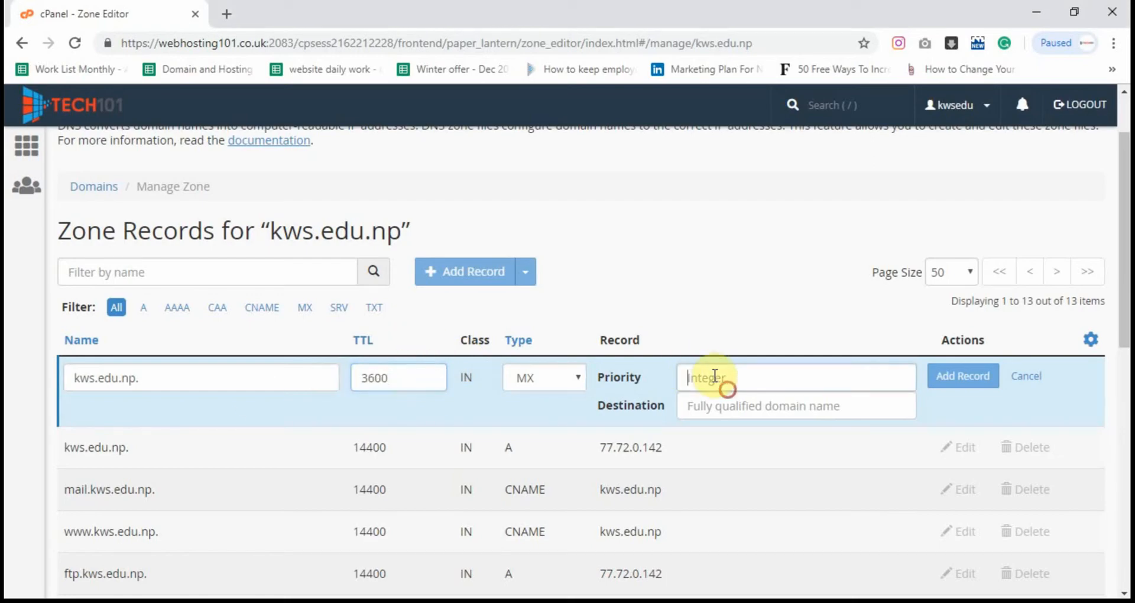
{"action": "type", "text": "ALT1.ASPMX.L.GOOGLE.COM"}
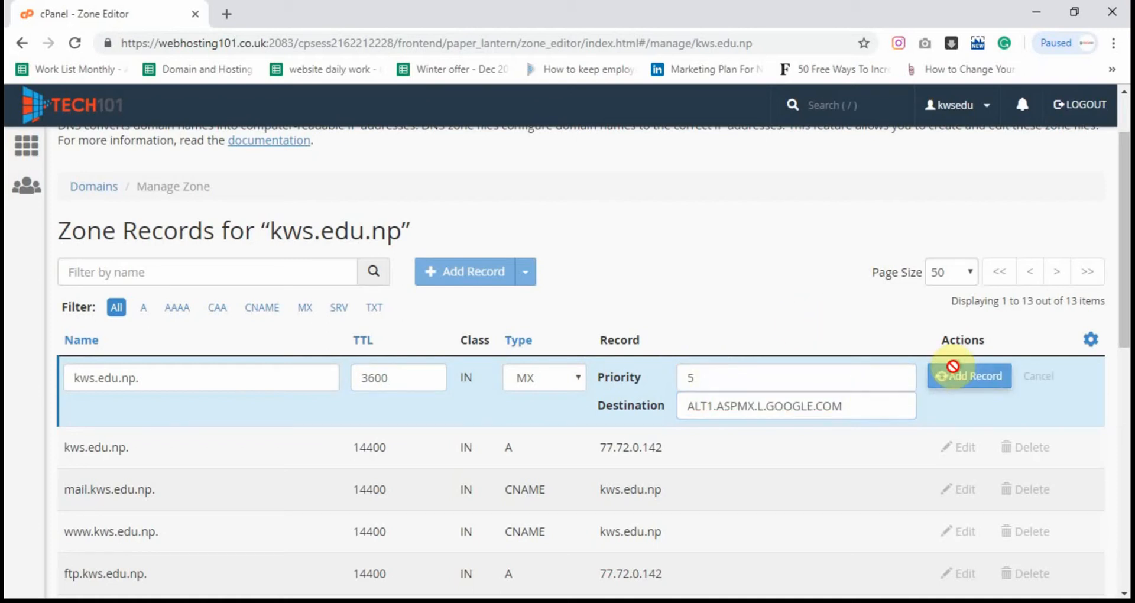
{"action": "left_click", "coordinate": [969, 375]}
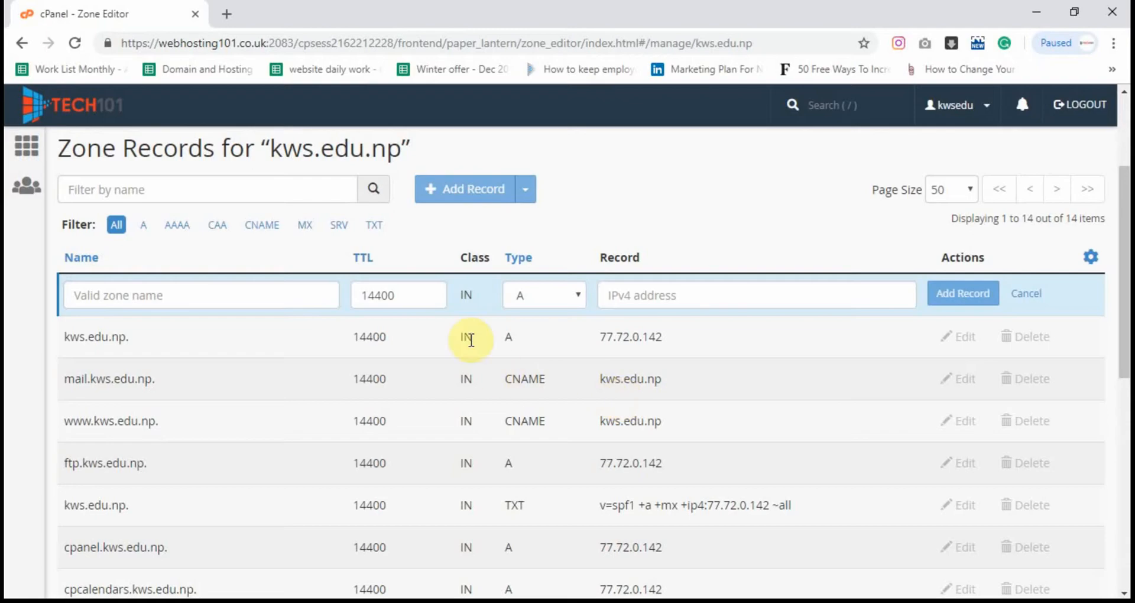
- Save an MX record with TTL 3600, priority 5, destination ALT2.ASPMX.L.GOOGLE.COM
{"action": "type", "text": "3600"}
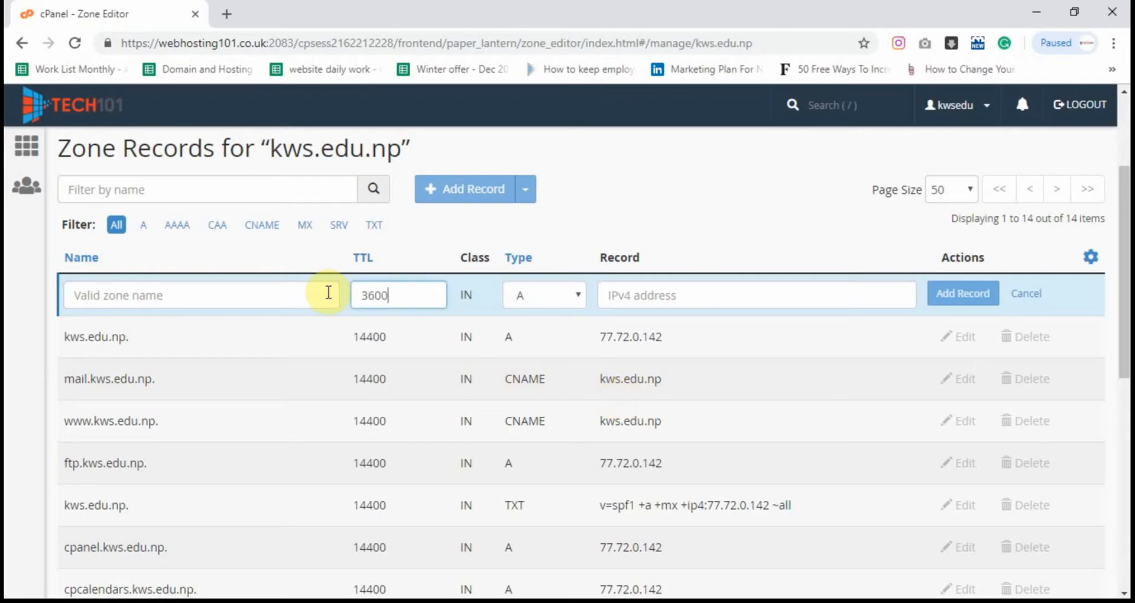
{"action": "left_click", "coordinate": [544, 295]}
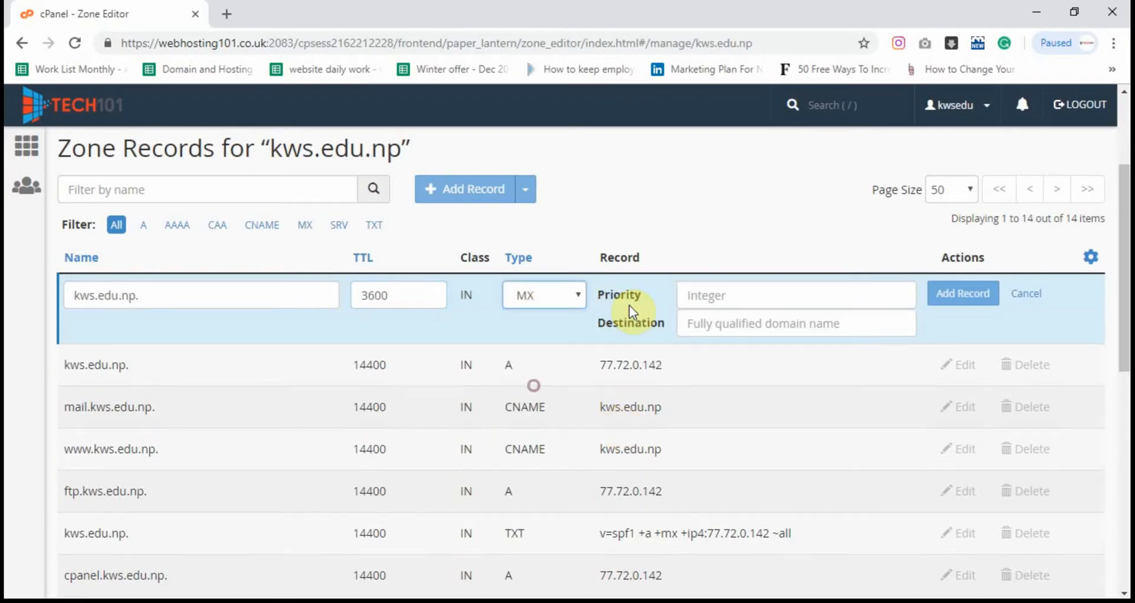
{"action": "type", "text": "5"}
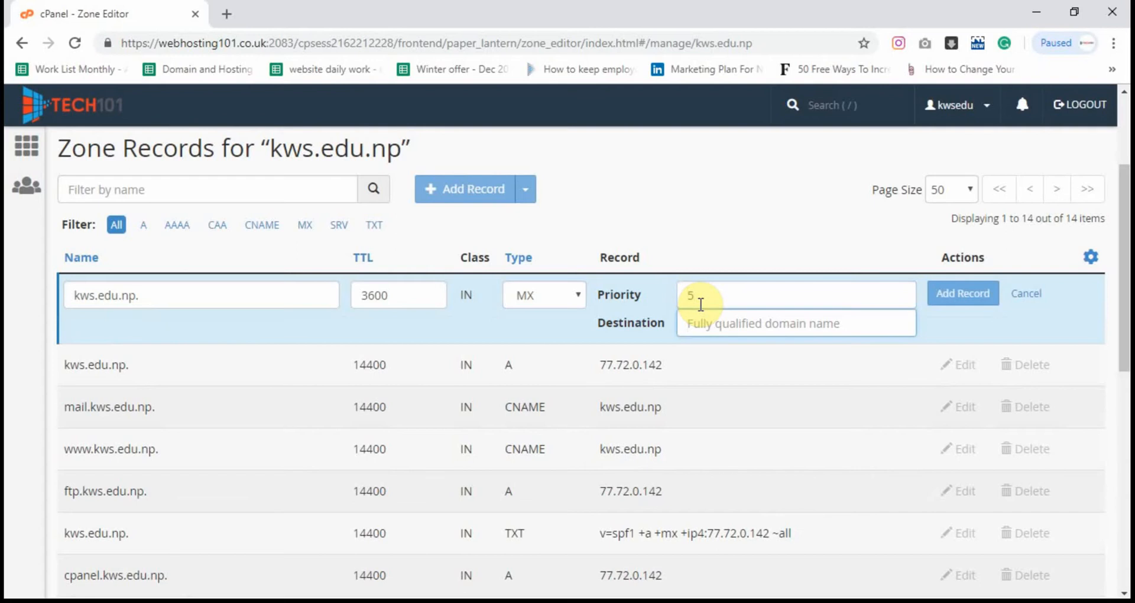
{"action": "type", "text": "ALT2.ASPMX.L.GOOGLE.COM"}
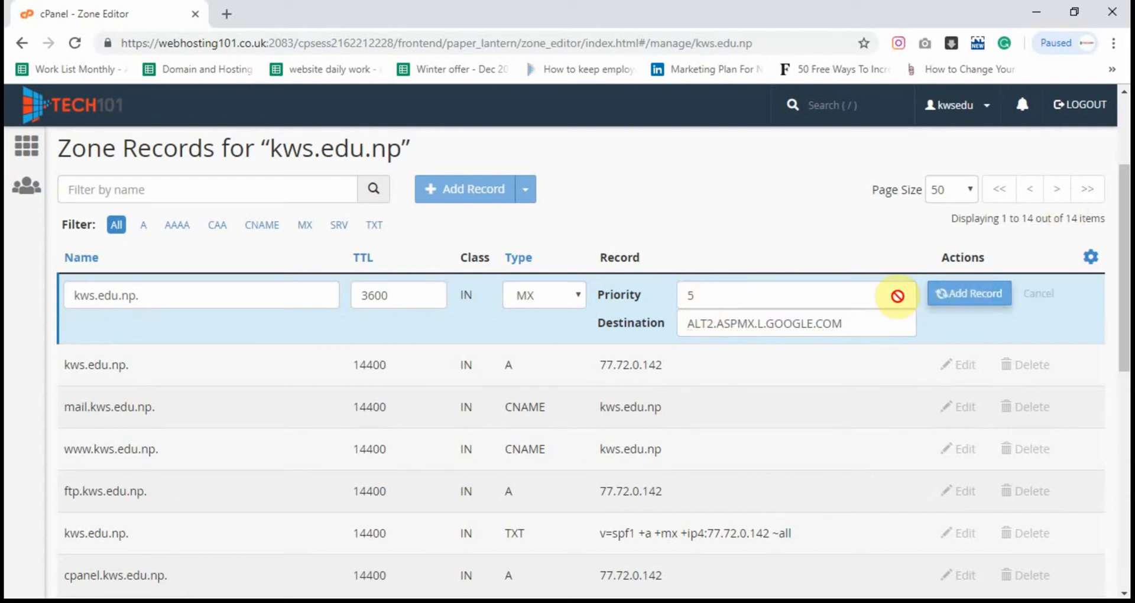
{"action": "left_click", "coordinate": [969, 293]}
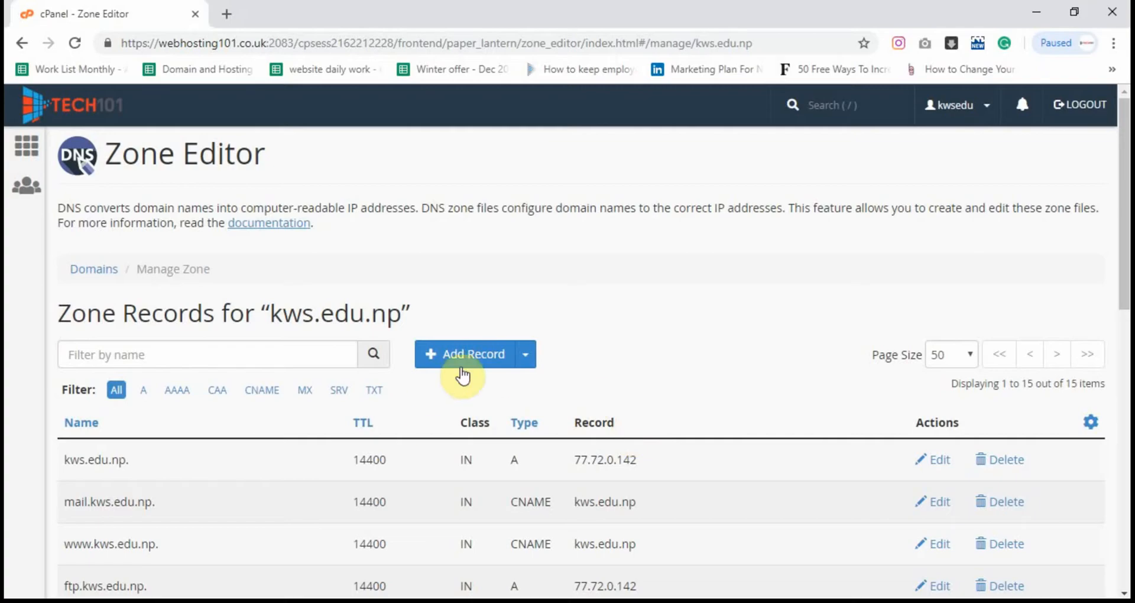
- Enter a new priority 10 MX record pointing to ALT3.ASPMX.L.GOOGLE.COM and submit it
{"action": "left_click", "coordinate": [464, 354]}
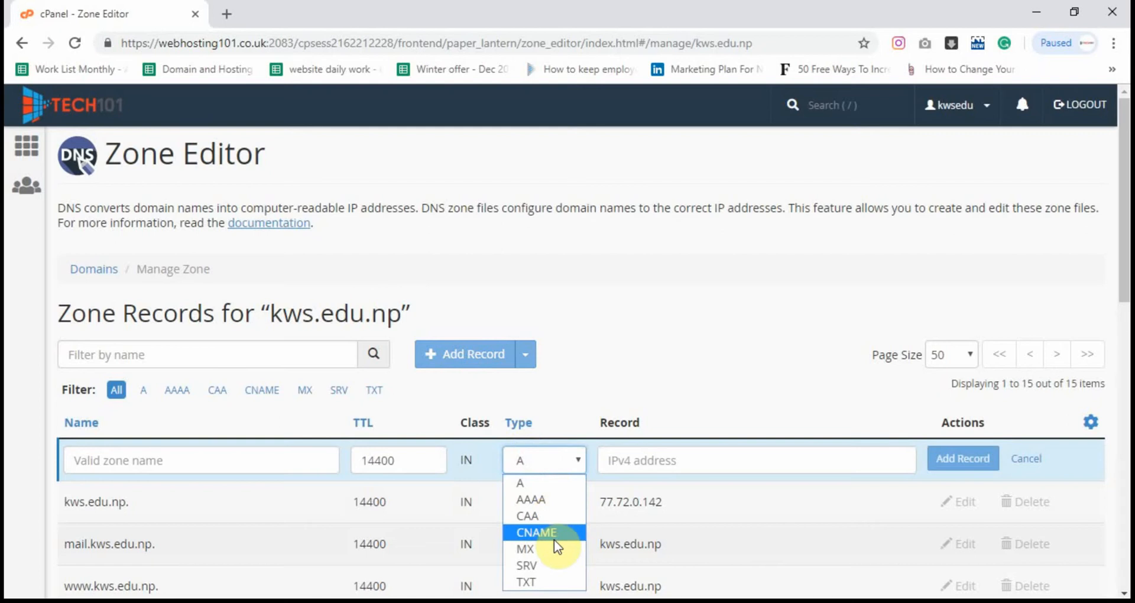
{"action": "left_click", "coordinate": [525, 549]}
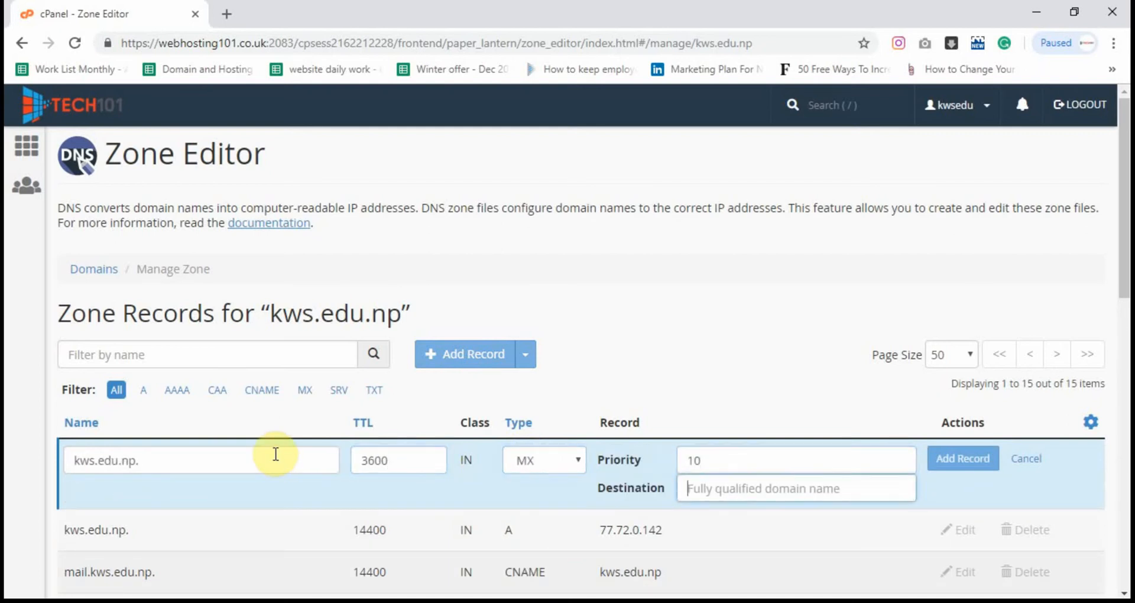
{"action": "type", "text": "ALT3.ASPMX.L.GOOGLE.COM"}
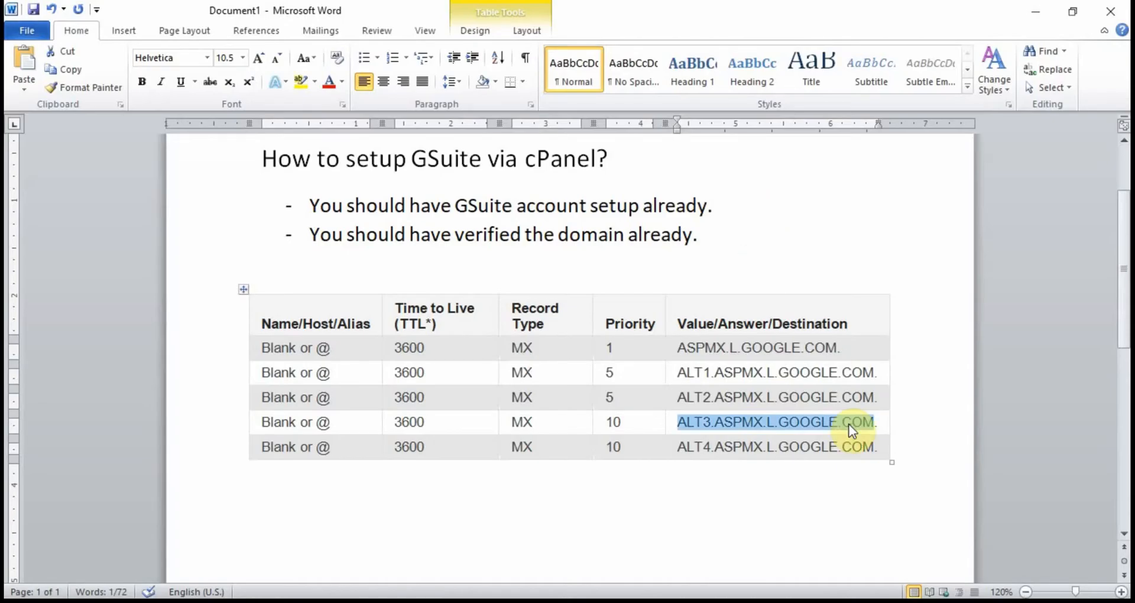
{"action": "left_click", "coordinate": [680, 447]}
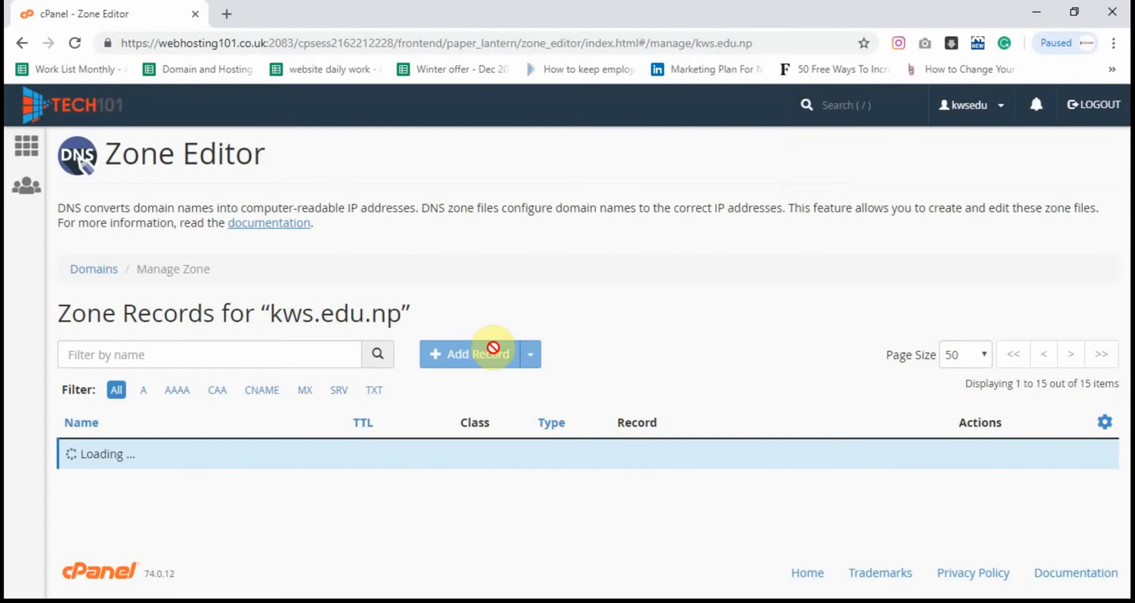
{"action": "mouse_move", "coordinate": [845, 397]}
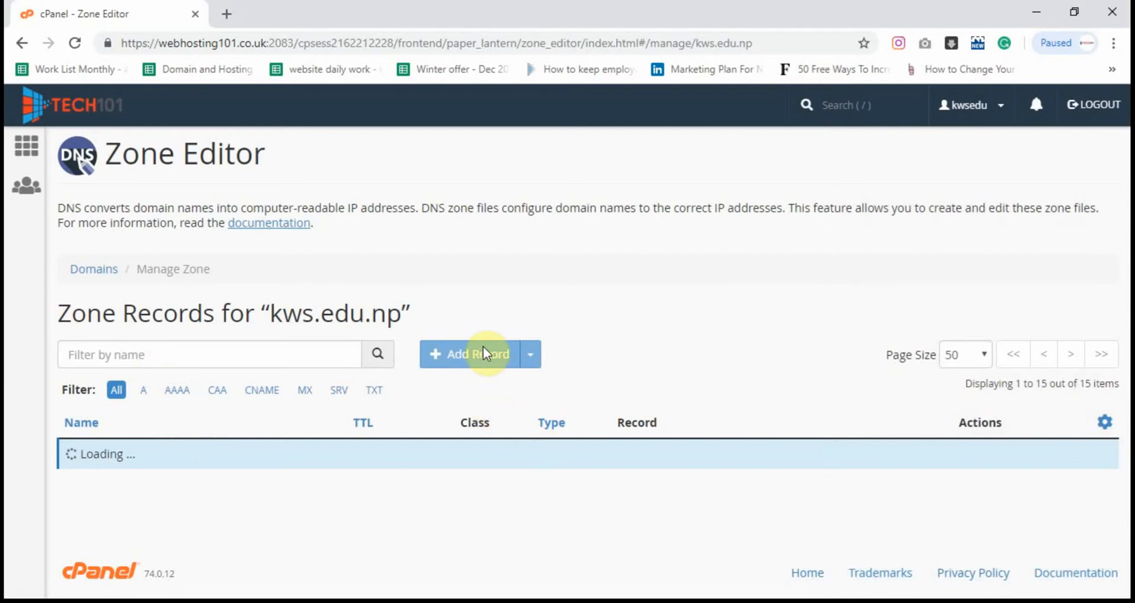
- Start a new MX record row for ALT4 and enter priority 10
{"action": "left_click", "coordinate": [471, 354]}
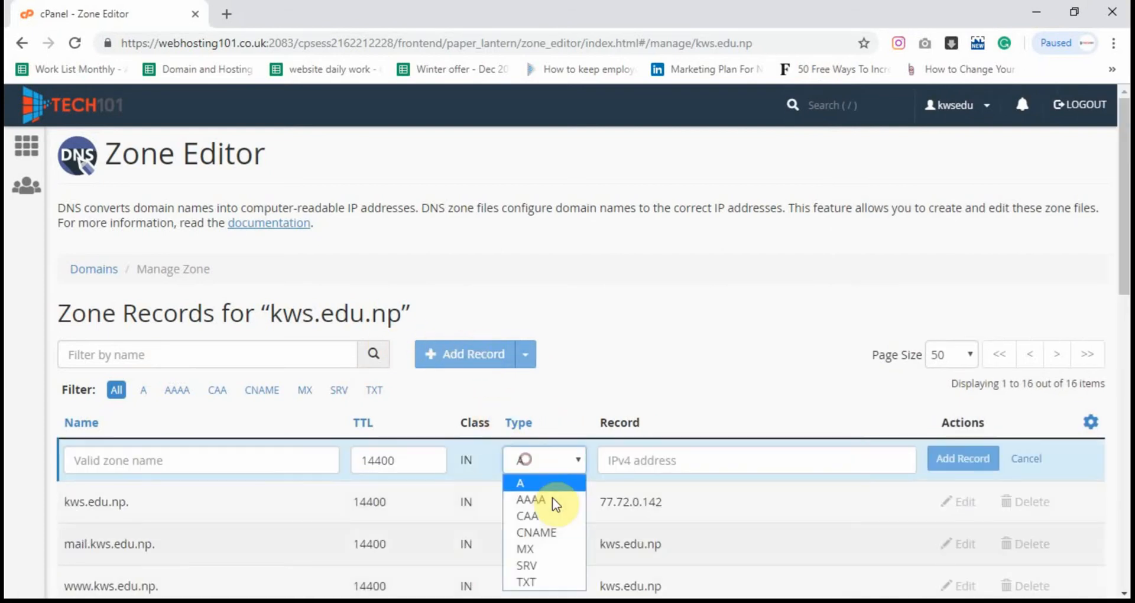
{"action": "left_click", "coordinate": [525, 548]}
{"action": "type", "text": "kws.edu.np."}
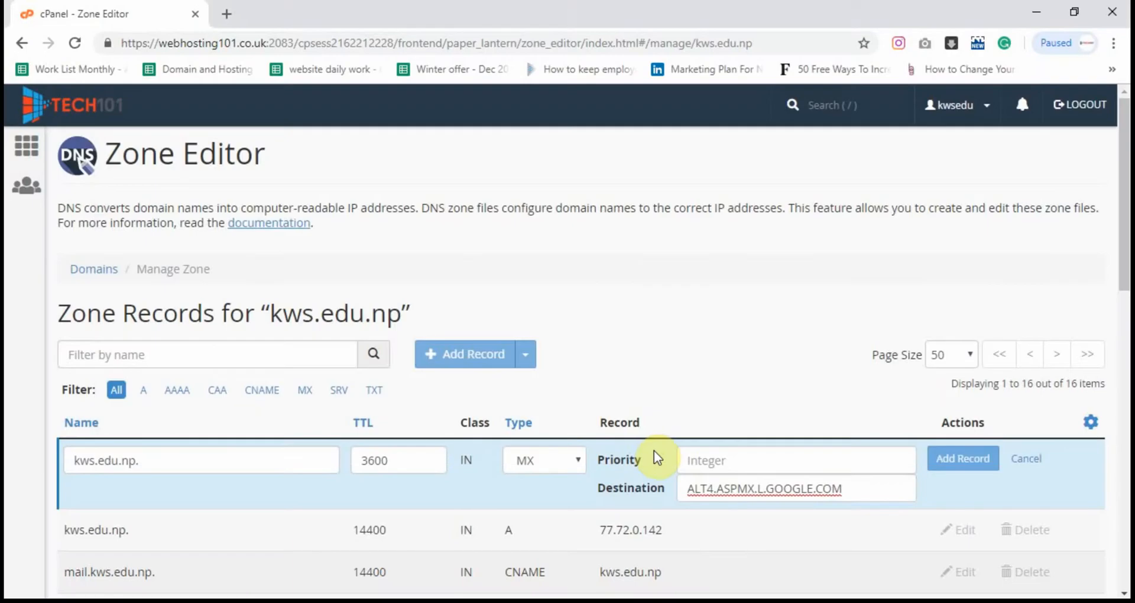
{"action": "type", "text": "10"}
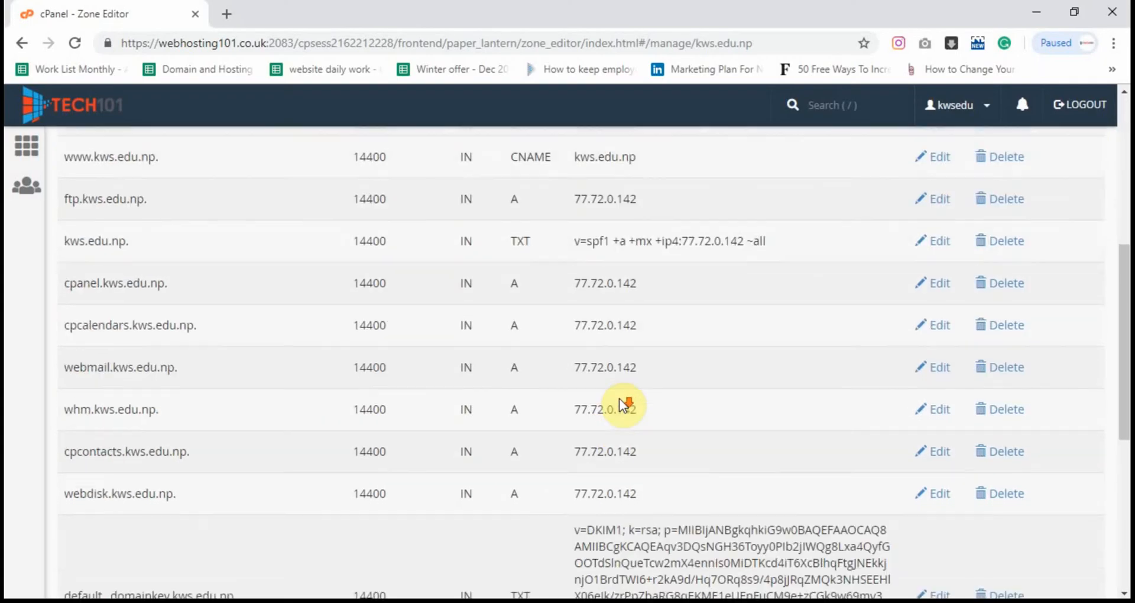
{"action": "scroll", "scroll_direction": "down", "scroll_amount": 3}
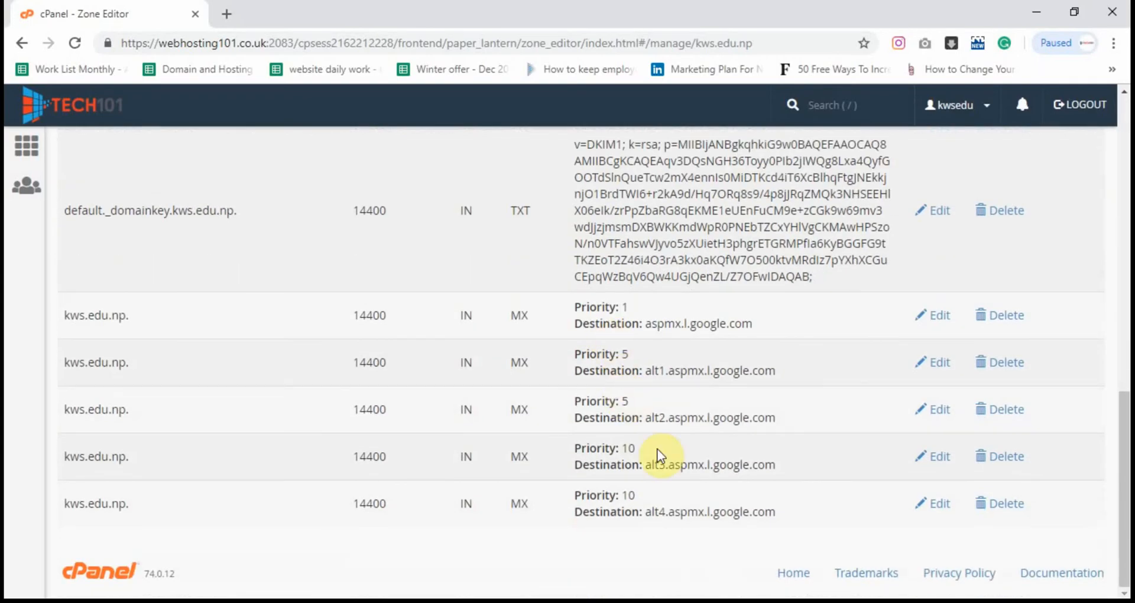
{"action": "mouse_move", "coordinate": [679, 467]}
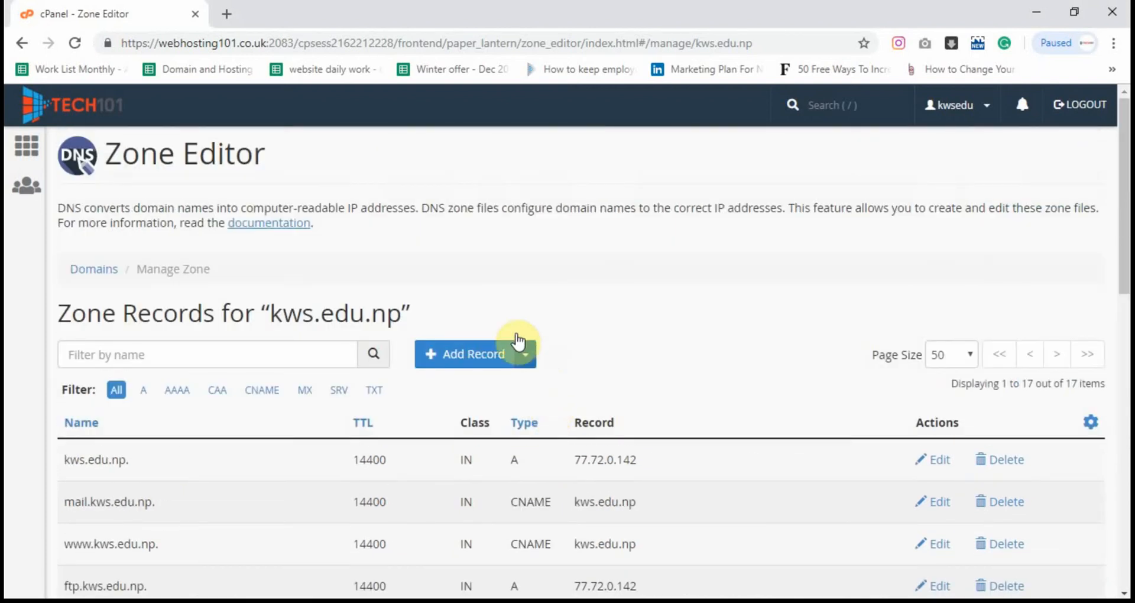
{"action": "mouse_move", "coordinate": [378, 192]}
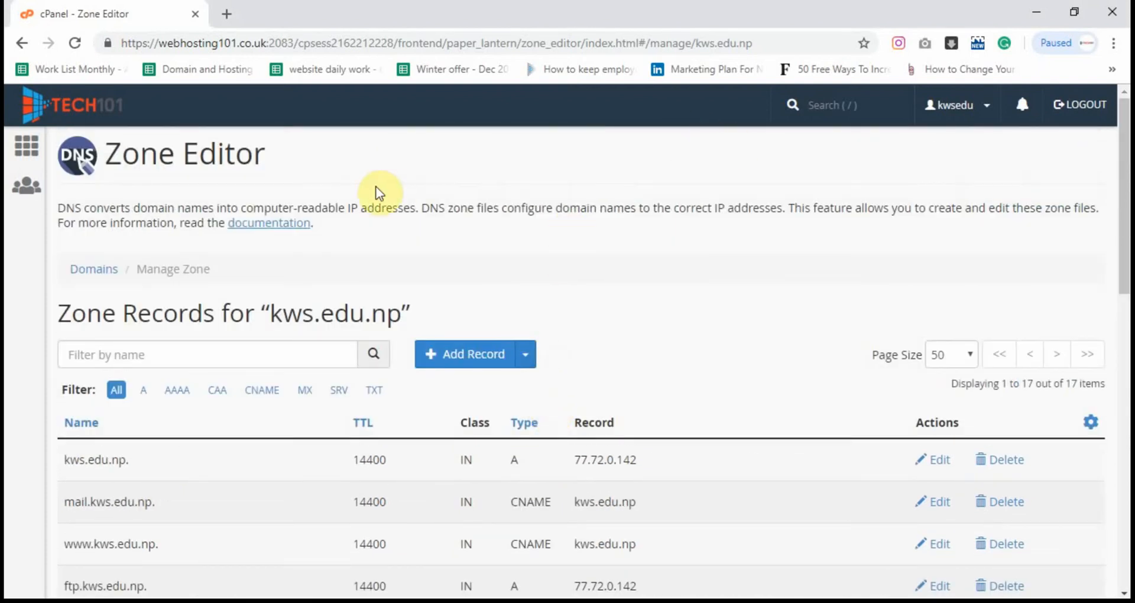
{"action": "mouse_move", "coordinate": [227, 14]}
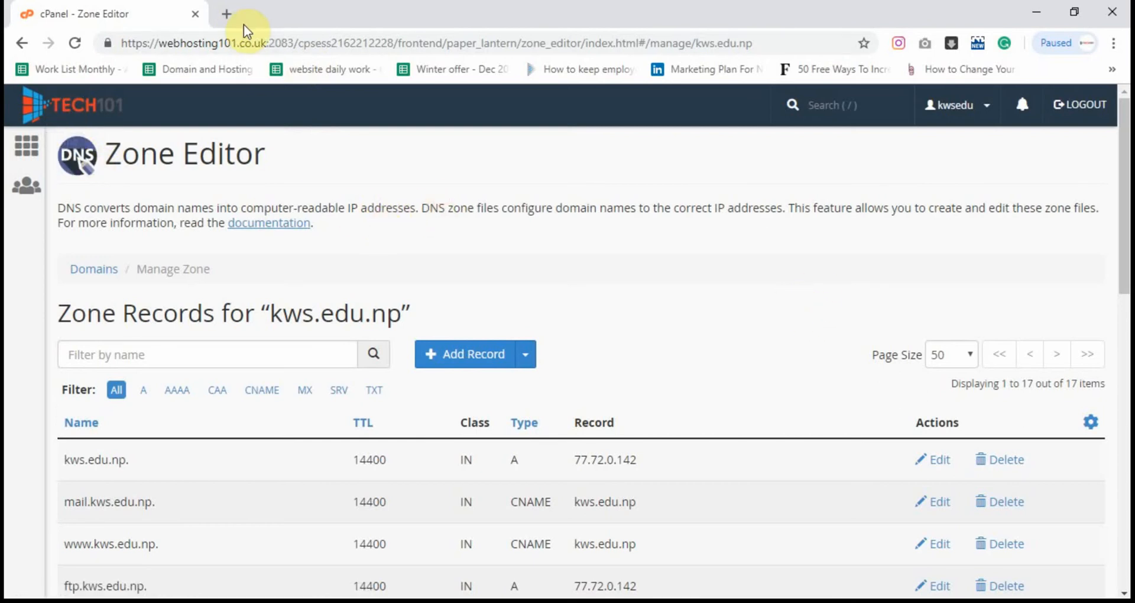
- Open a new Chrome tab beside cPanel and enter 'gmail' in the address bar
{"action": "left_click", "coordinate": [226, 13]}
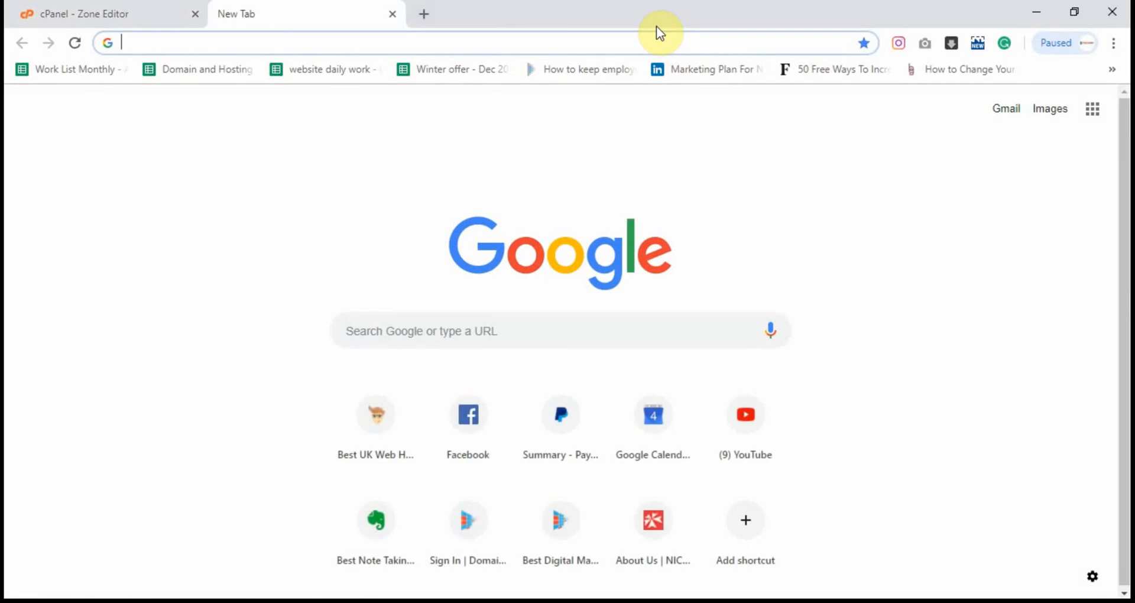
{"action": "type", "text": "gmail.com"}
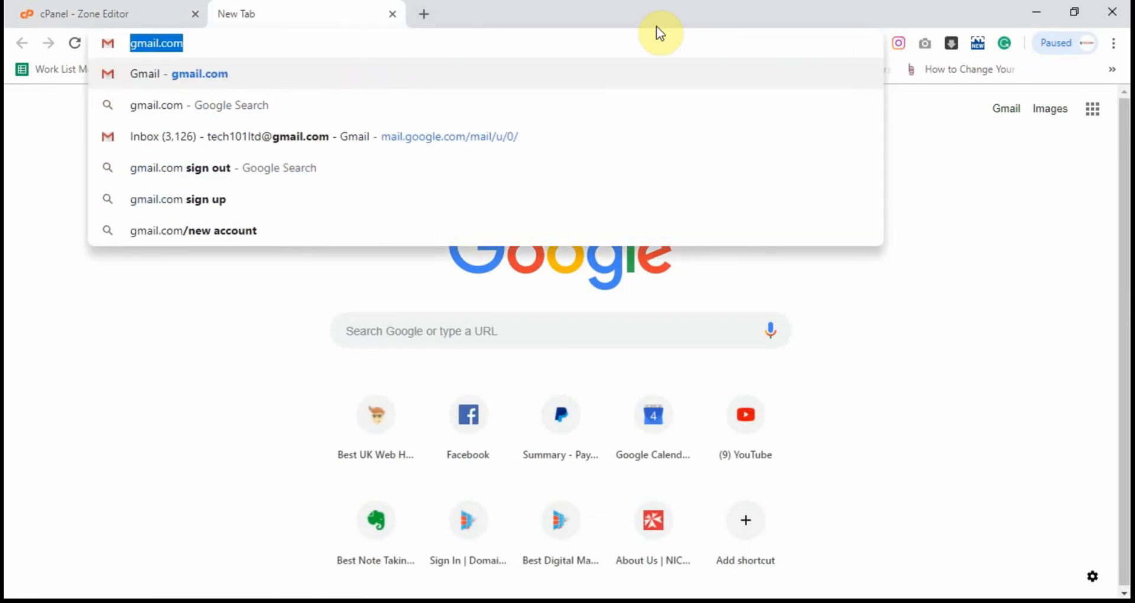
{"action": "left_click", "coordinate": [102, 13]}
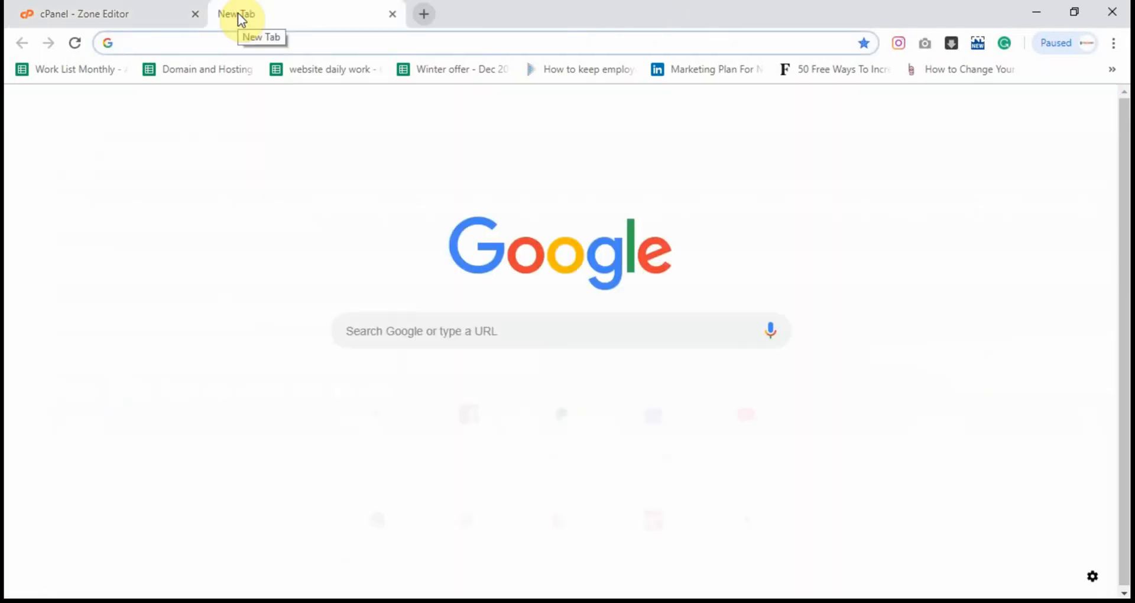
- Search 'gsuite mx record' and open the 'G Suite MX record values' help article
{"action": "type", "text": "gsuite+mx+record&rlz=1C1GCEA_enNP819NP819&oq=gsuite+mx+record&aqs=chrome..69i57..."}
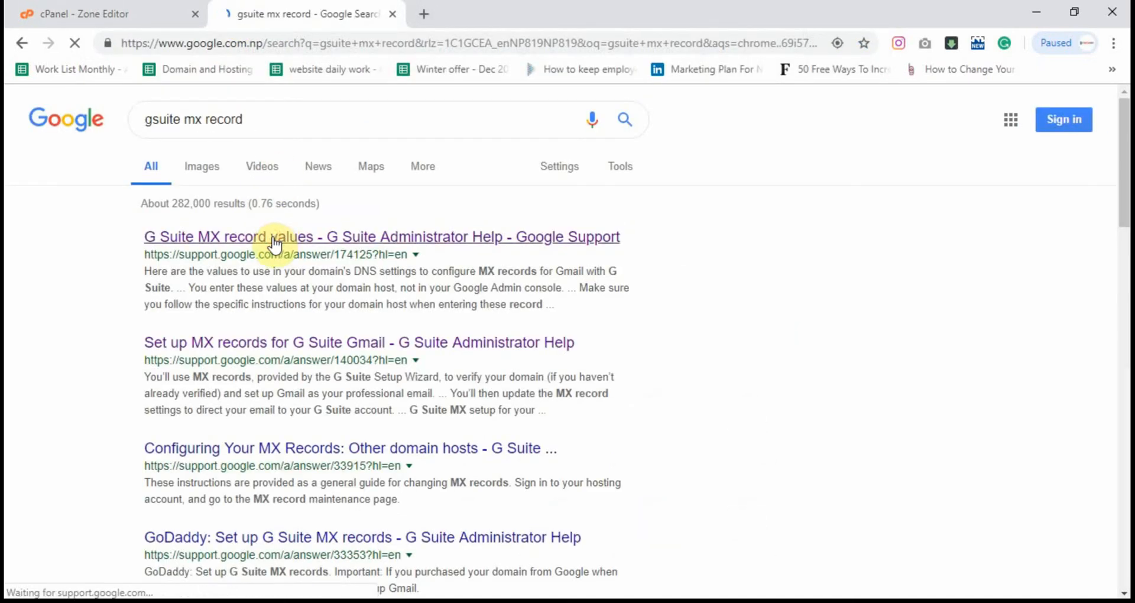
{"action": "left_click", "coordinate": [273, 237]}
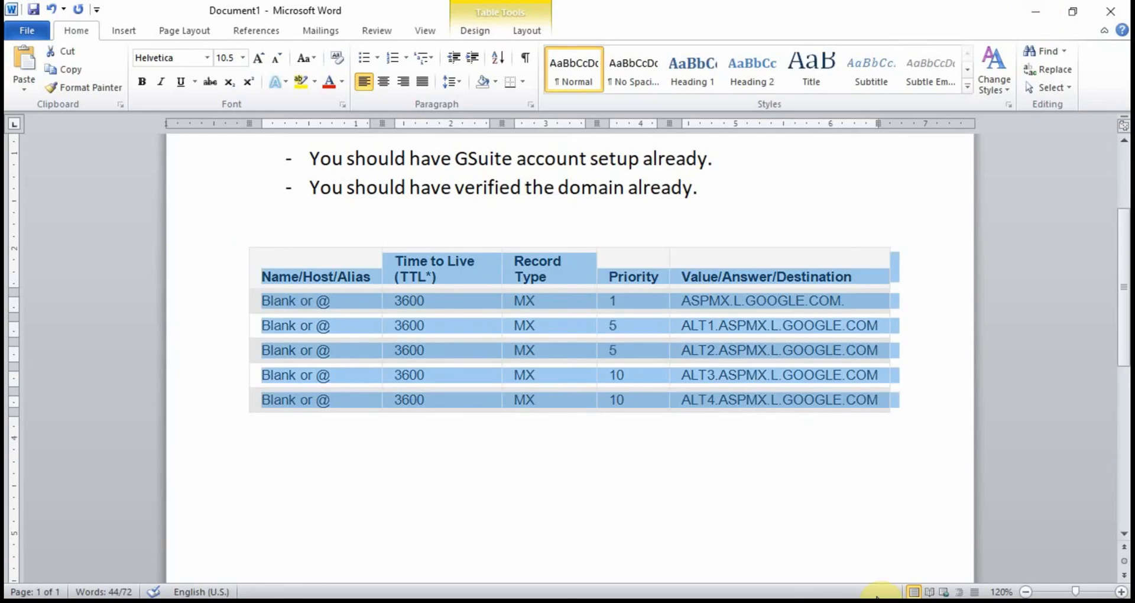
{"action": "left_click", "coordinate": [262, 429]}
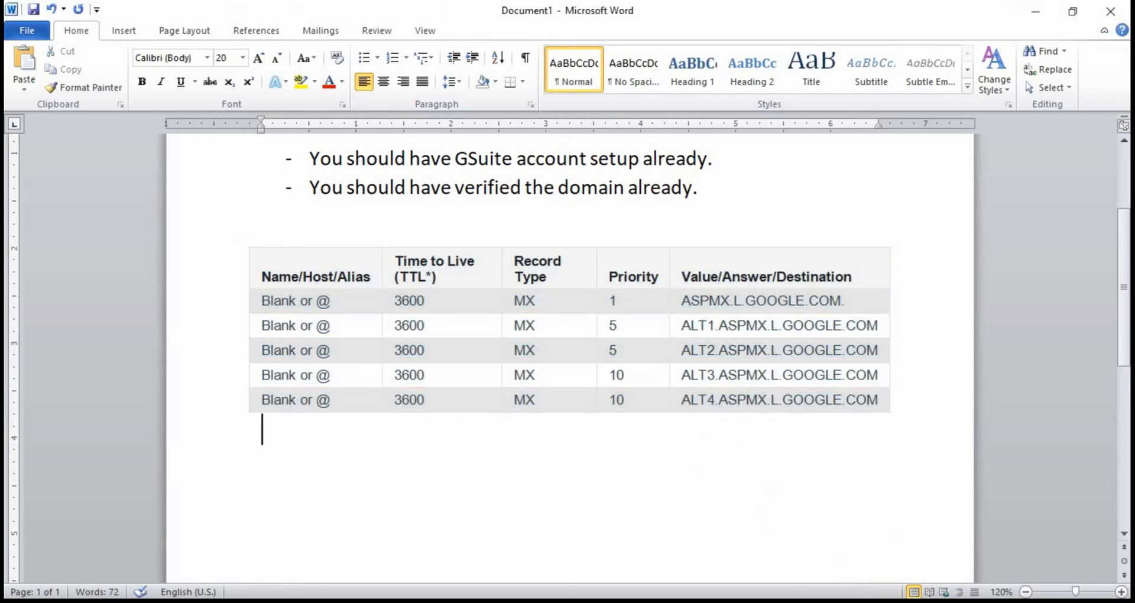